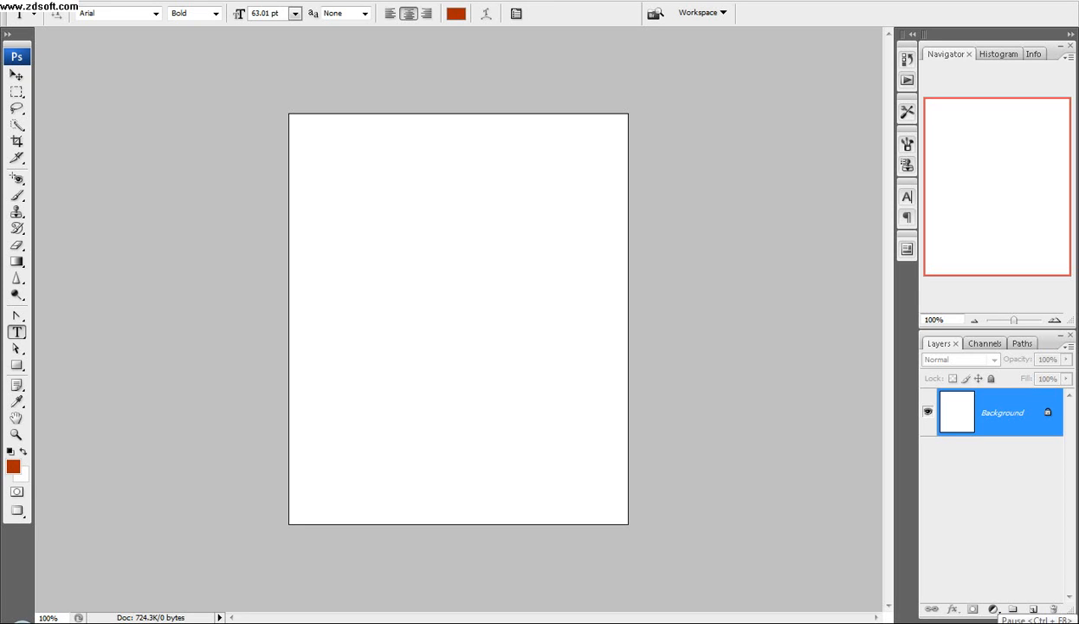
pyautogui.moveTo(648, 402)
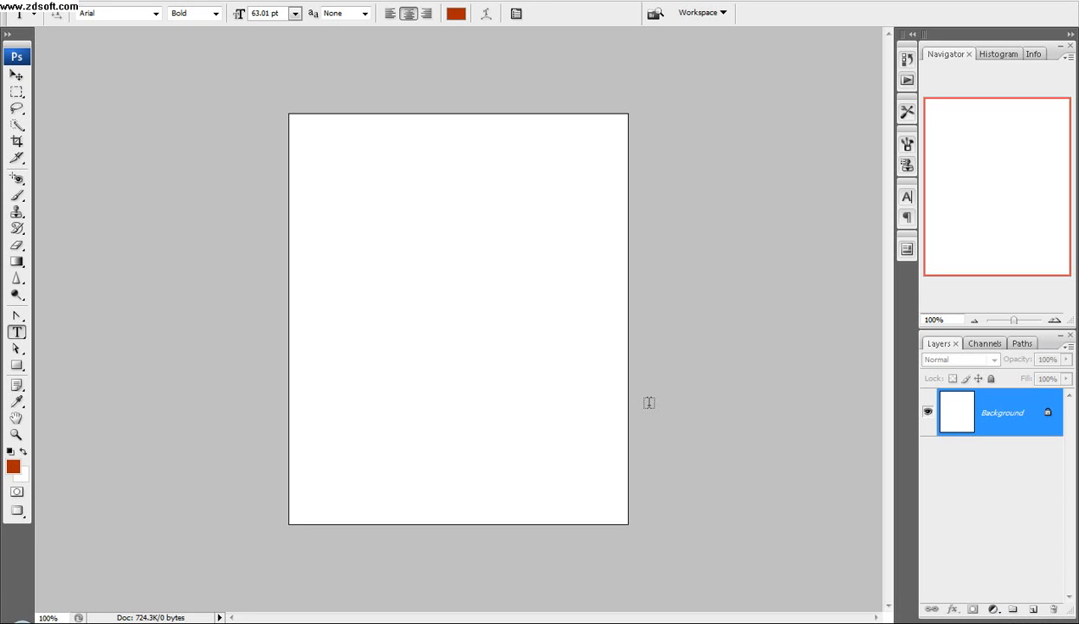
pyautogui.moveTo(657, 397)
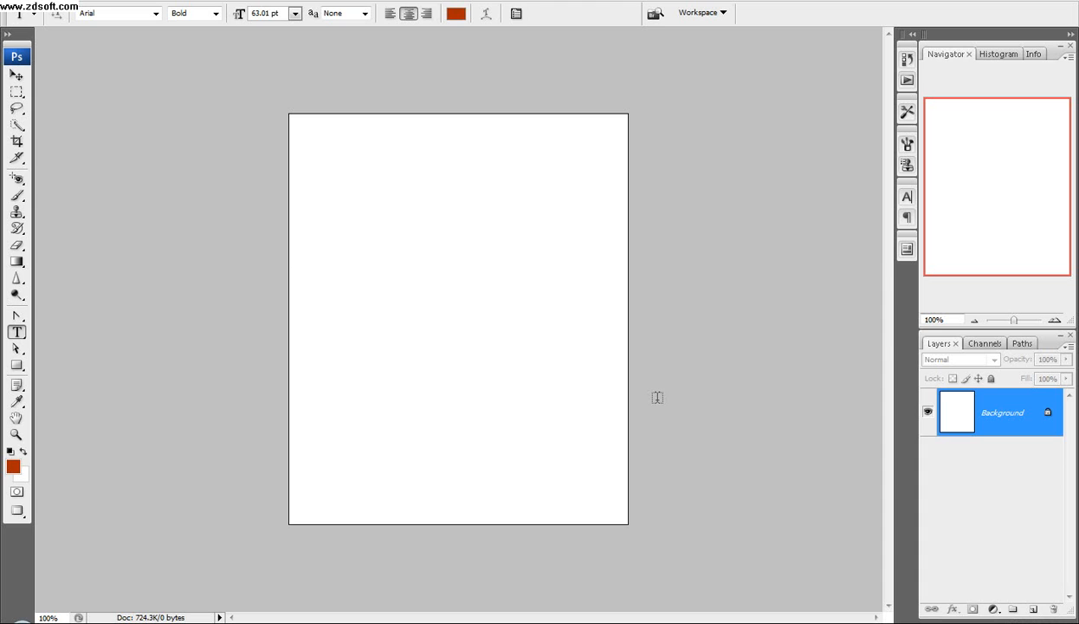
pyautogui.moveTo(540, 374)
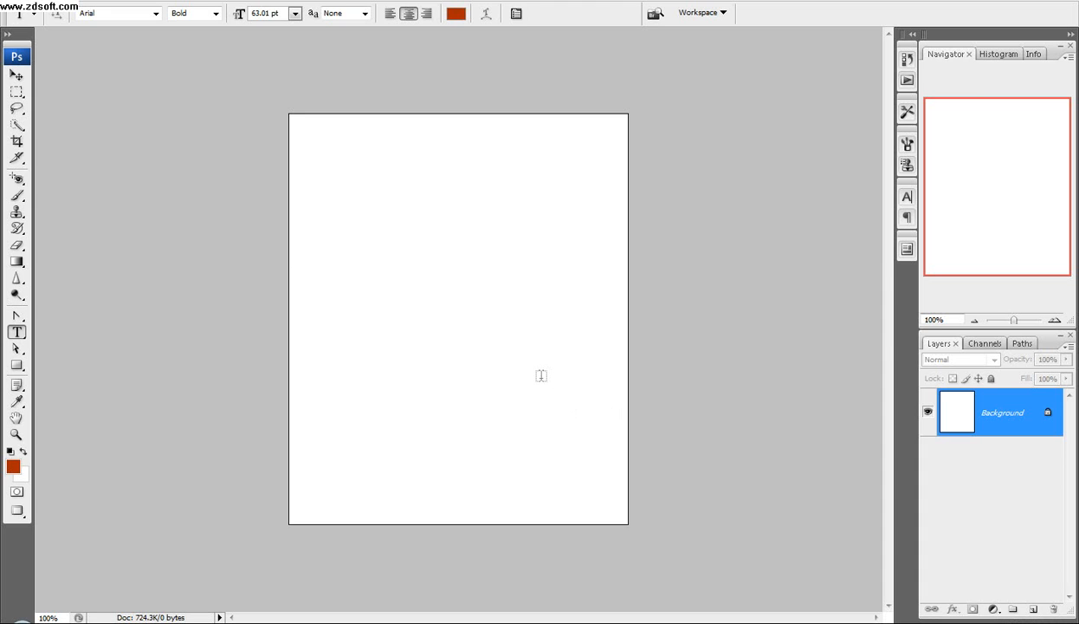
pyautogui.moveTo(482, 318)
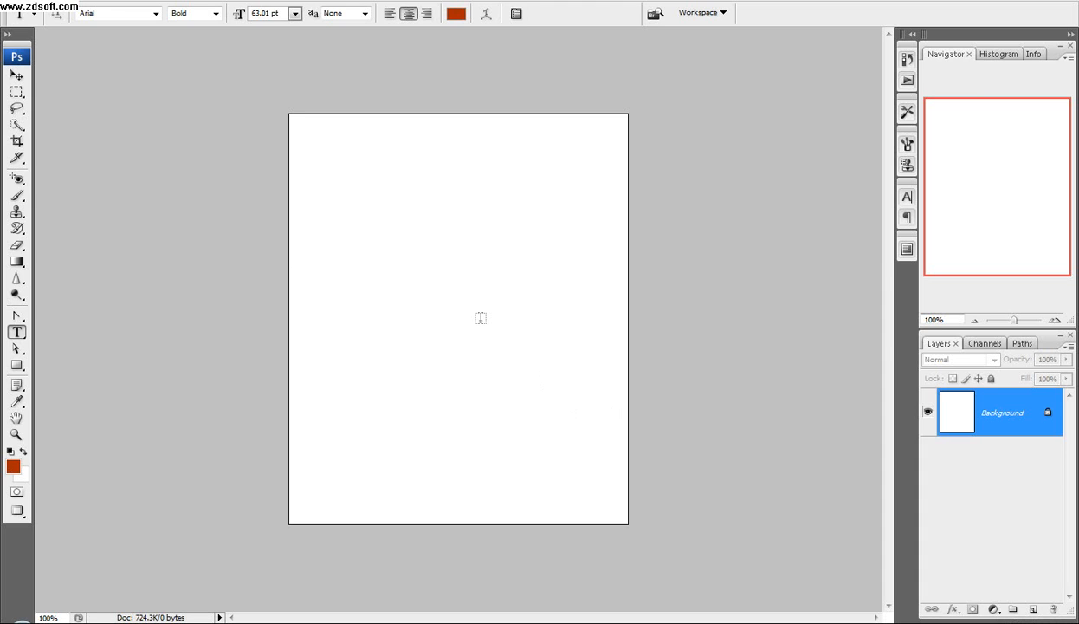
pyautogui.moveTo(303, 35)
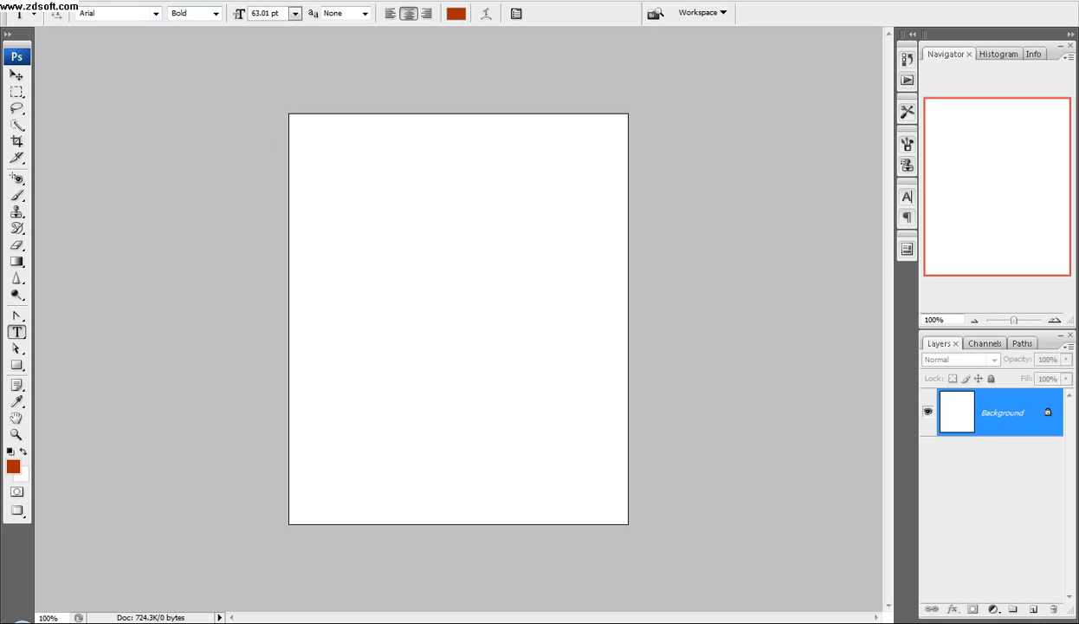
# Paste the copied street-sign photo into the document as Layer 1 via Edit > Paste.
pyautogui.click(35, 7)
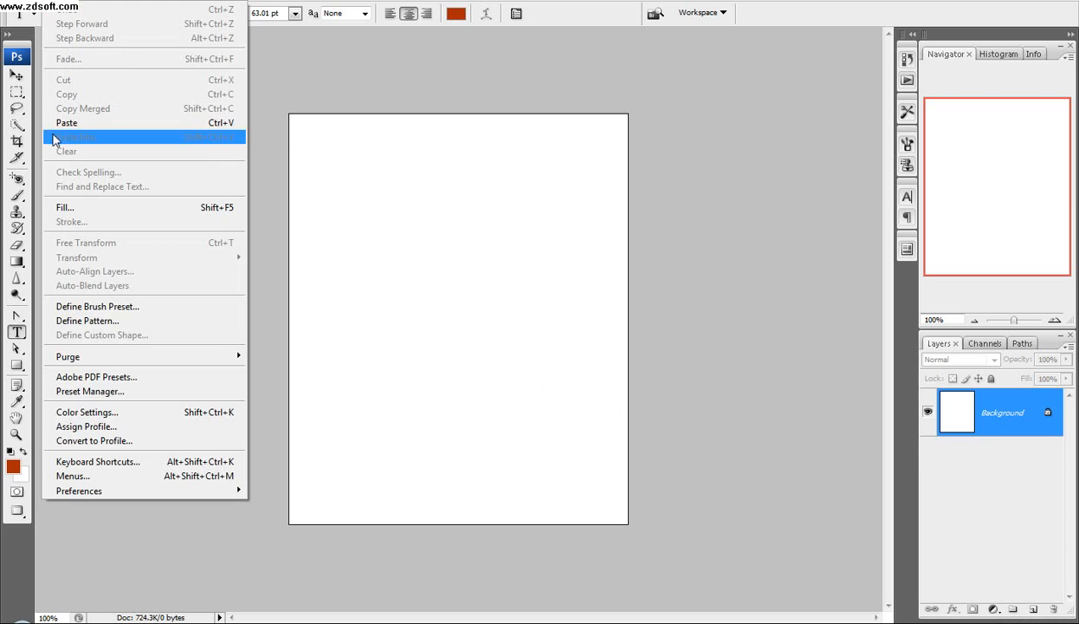
pyautogui.click(69, 137)
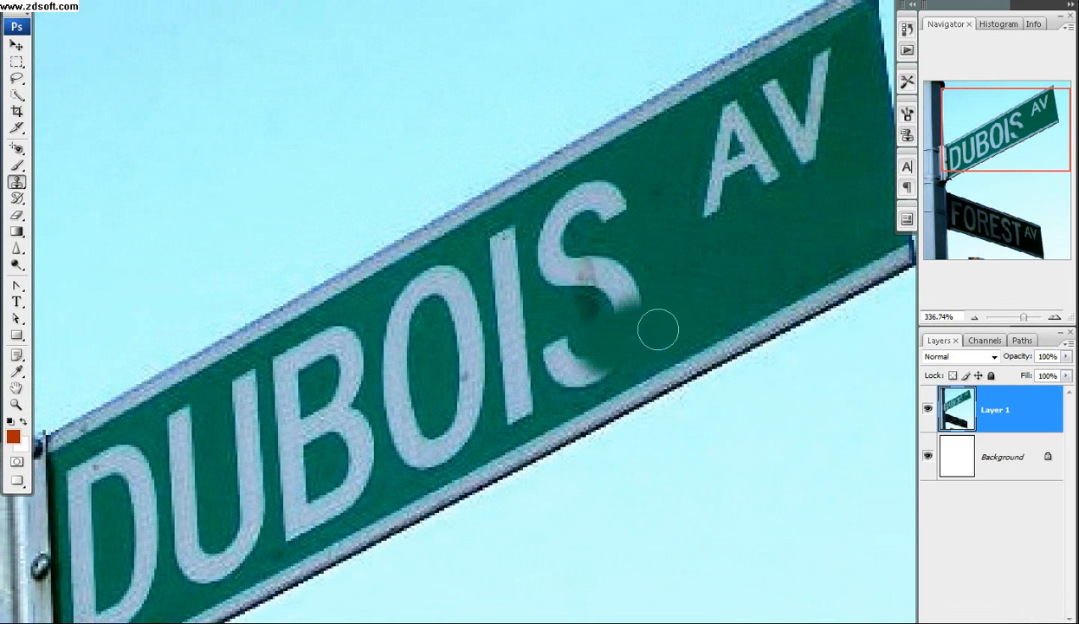
# Clone sign green over the S of DUBOIS until it is fully removed.
pyautogui.moveTo(658, 329); pyautogui.dragTo(558, 362)
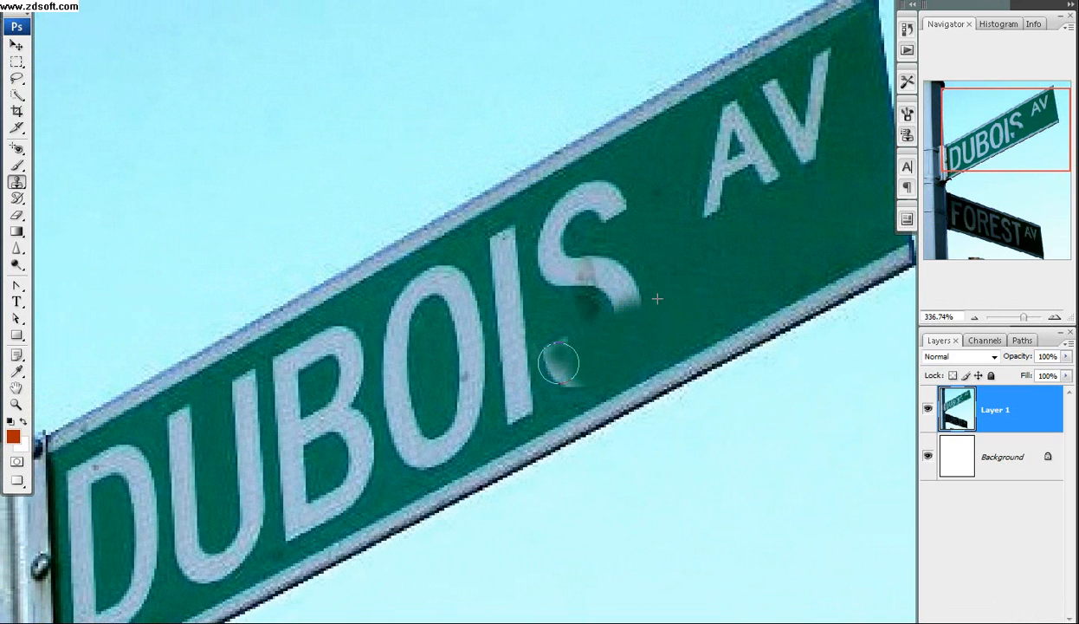
pyautogui.moveTo(558, 362); pyautogui.dragTo(610, 287)
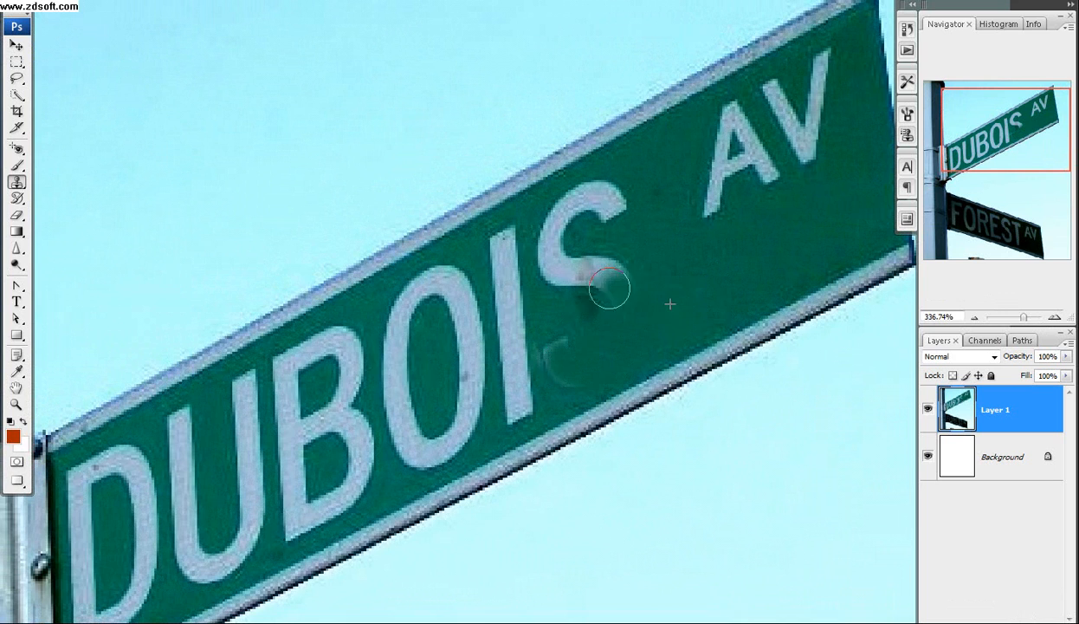
pyautogui.moveTo(610, 285); pyautogui.dragTo(620, 277)
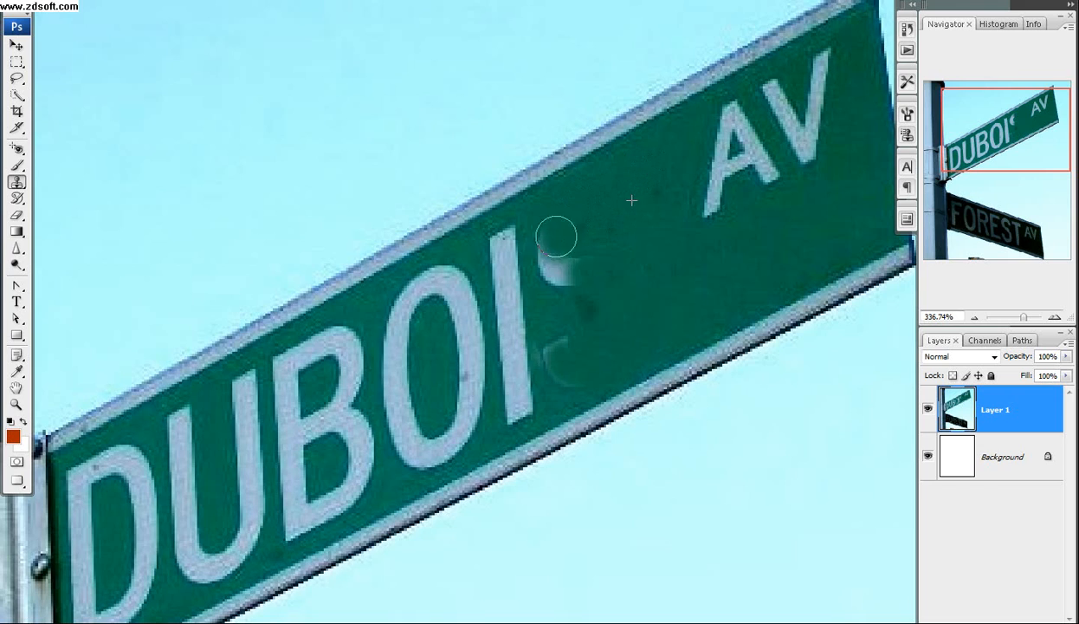
pyautogui.moveTo(556, 236); pyautogui.dragTo(575, 308)
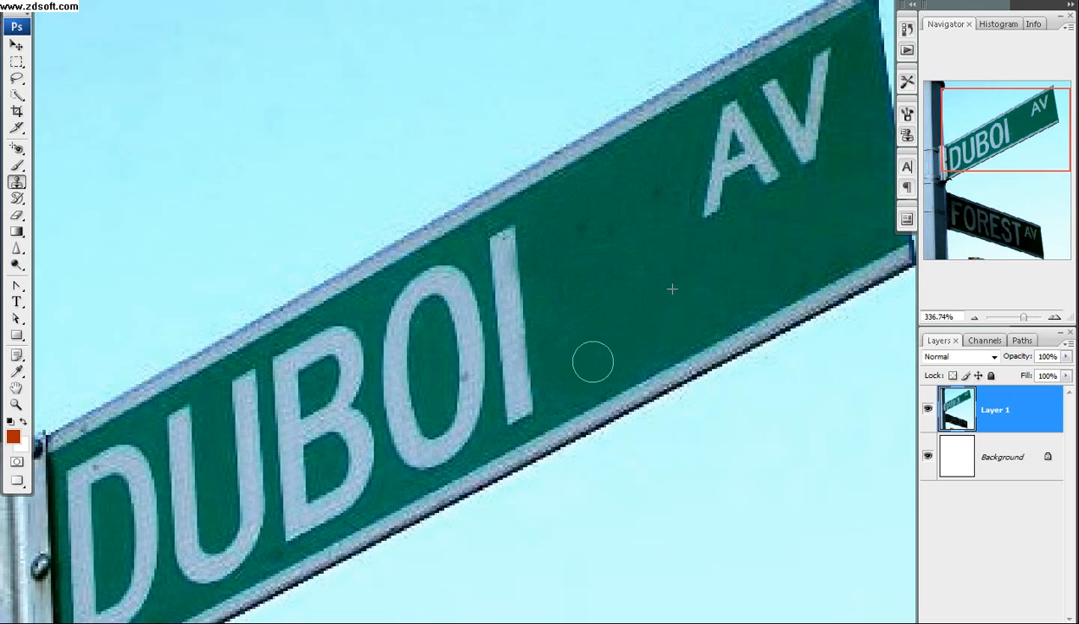
pyautogui.moveTo(526, 224)
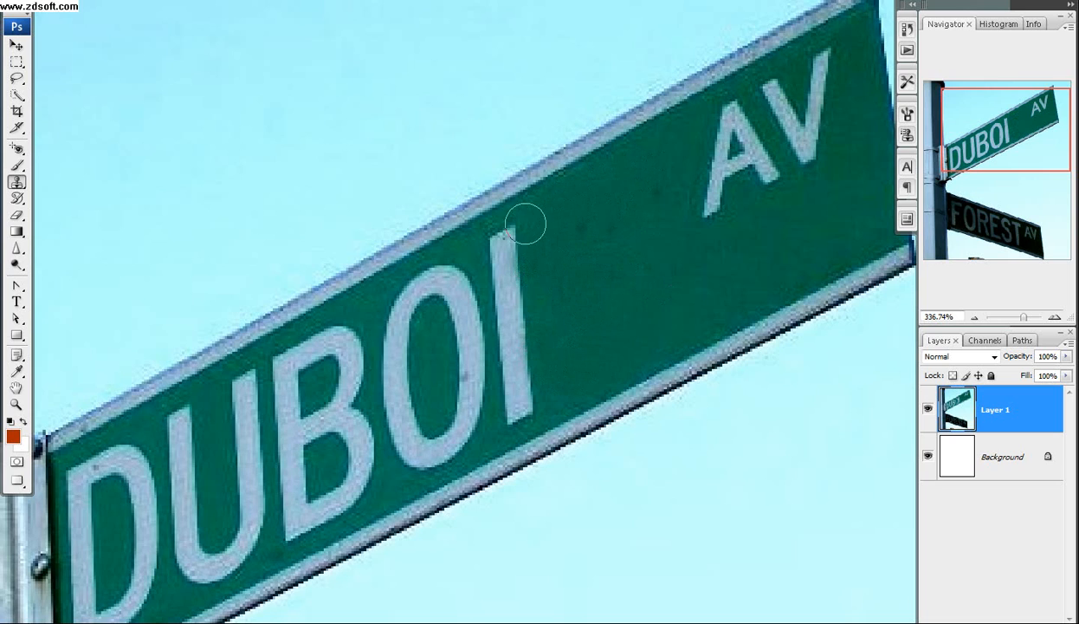
# Clone over the I and O so the sign reads DUB AV.
pyautogui.moveTo(520, 224); pyautogui.dragTo(508, 336)
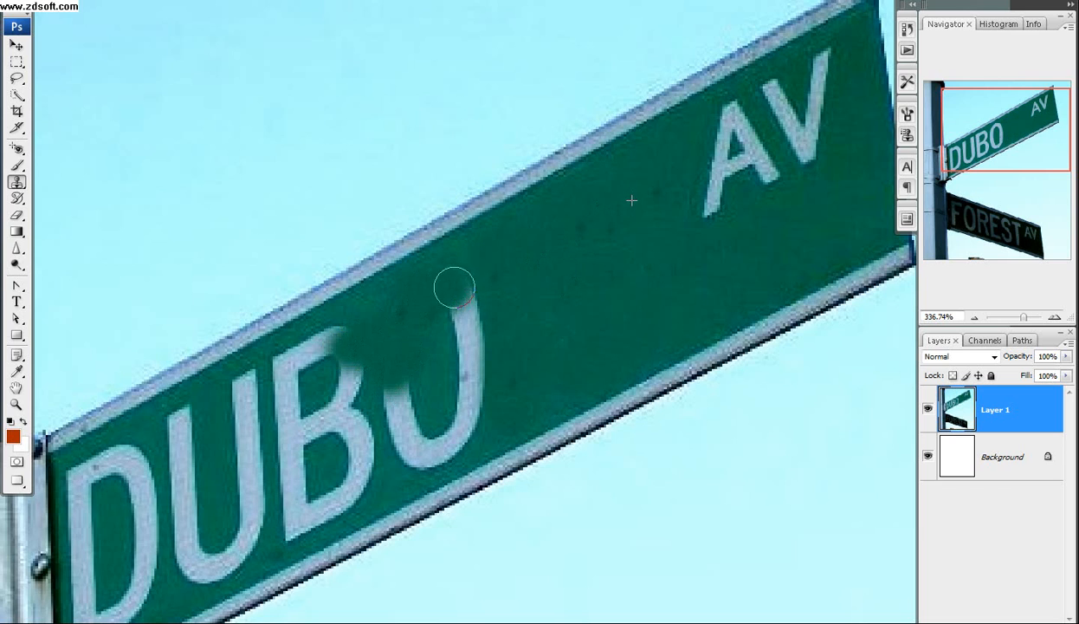
pyautogui.moveTo(454, 286); pyautogui.dragTo(459, 400)
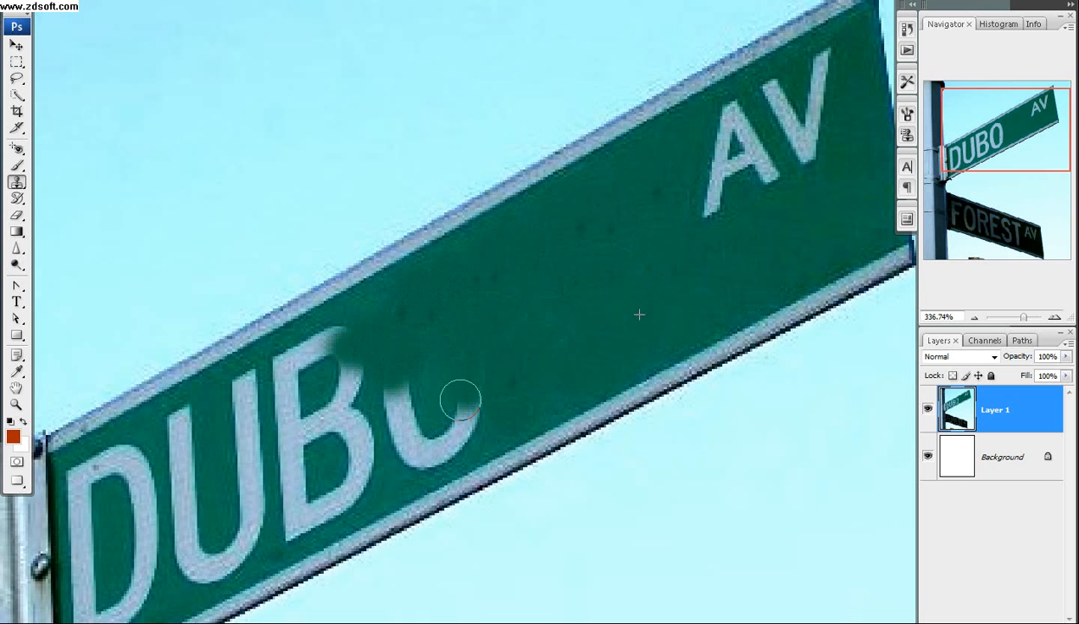
pyautogui.moveTo(459, 400); pyautogui.dragTo(459, 412)
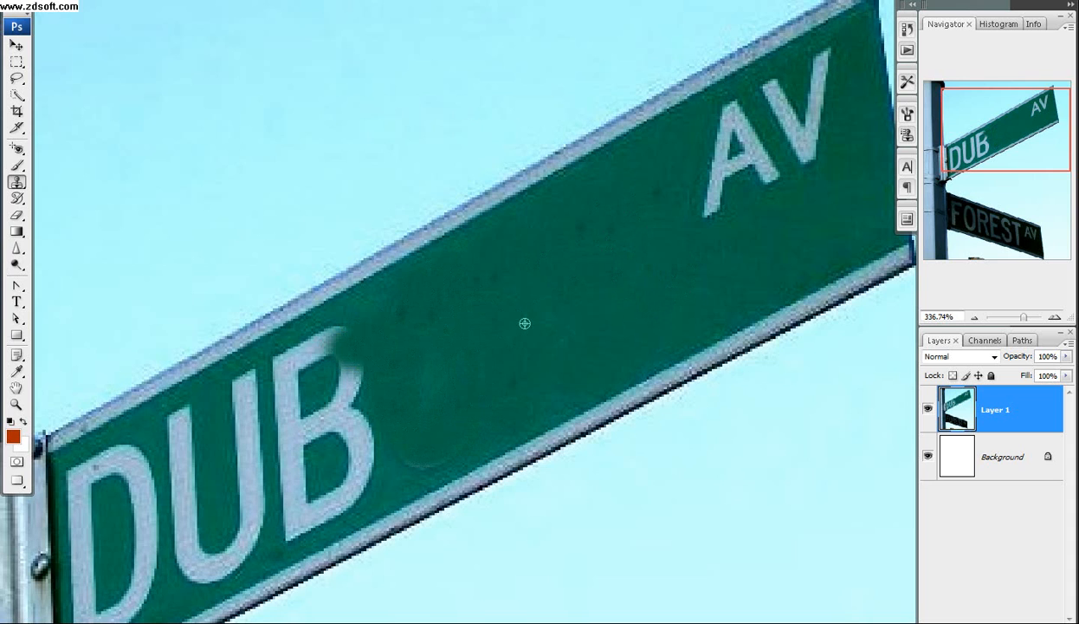
pyautogui.moveTo(561, 287)
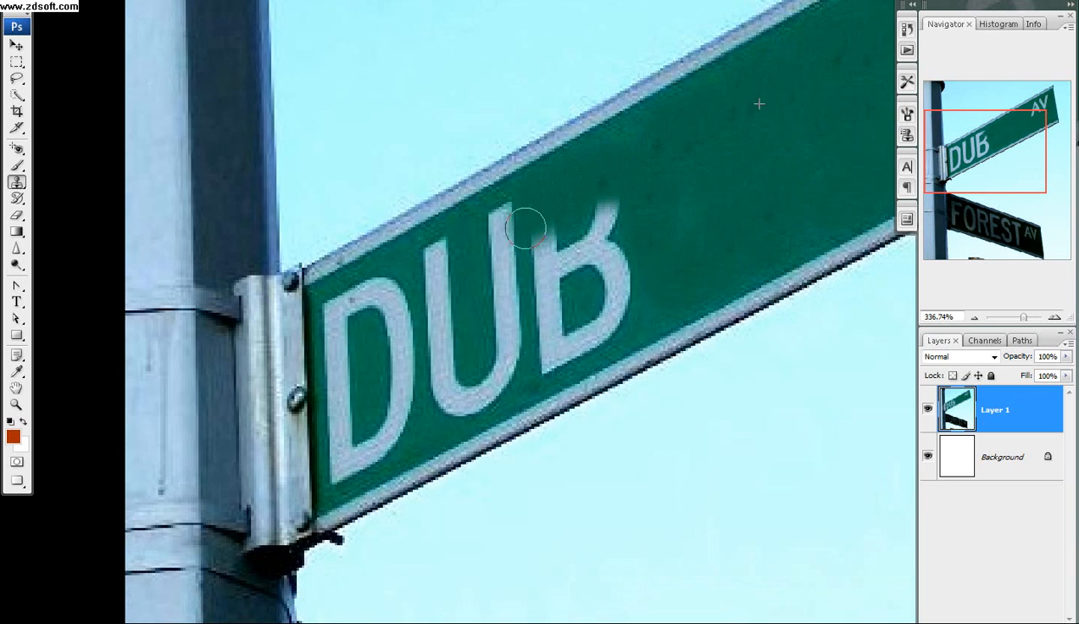
# Clone over the B, U and D so only AV remains on the upper sign.
pyautogui.moveTo(528, 228); pyautogui.dragTo(606, 217)
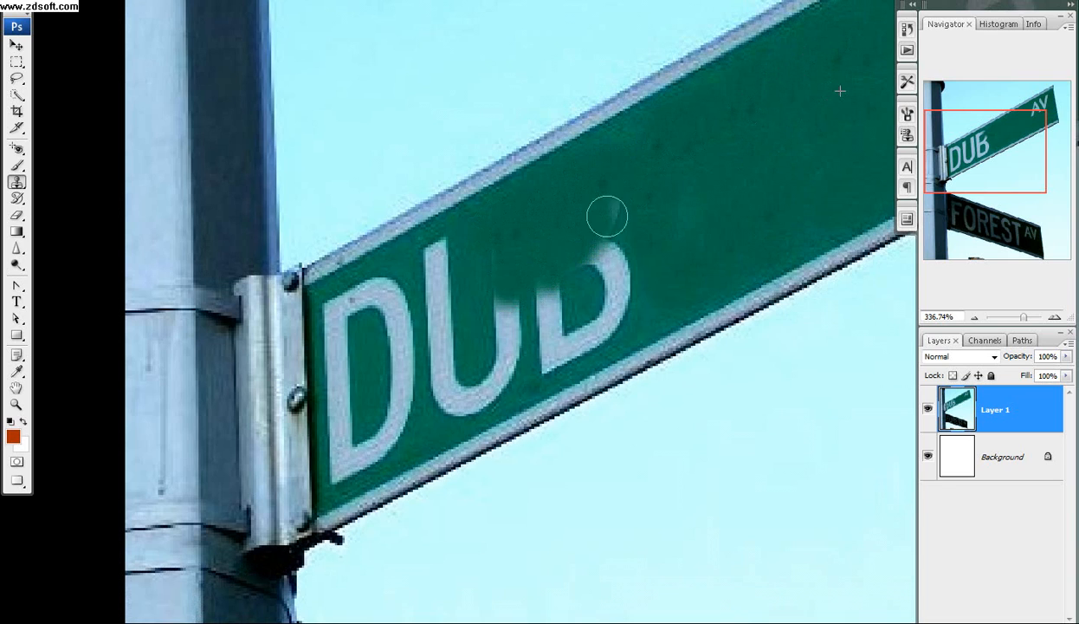
pyautogui.moveTo(606, 215); pyautogui.dragTo(558, 322)
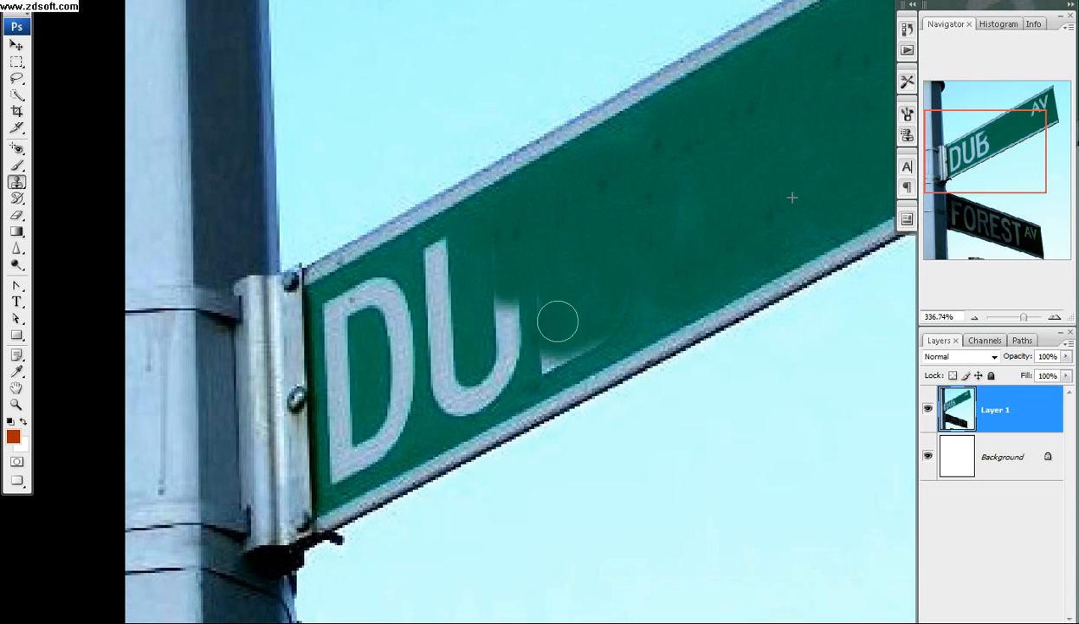
pyautogui.click(558, 320)
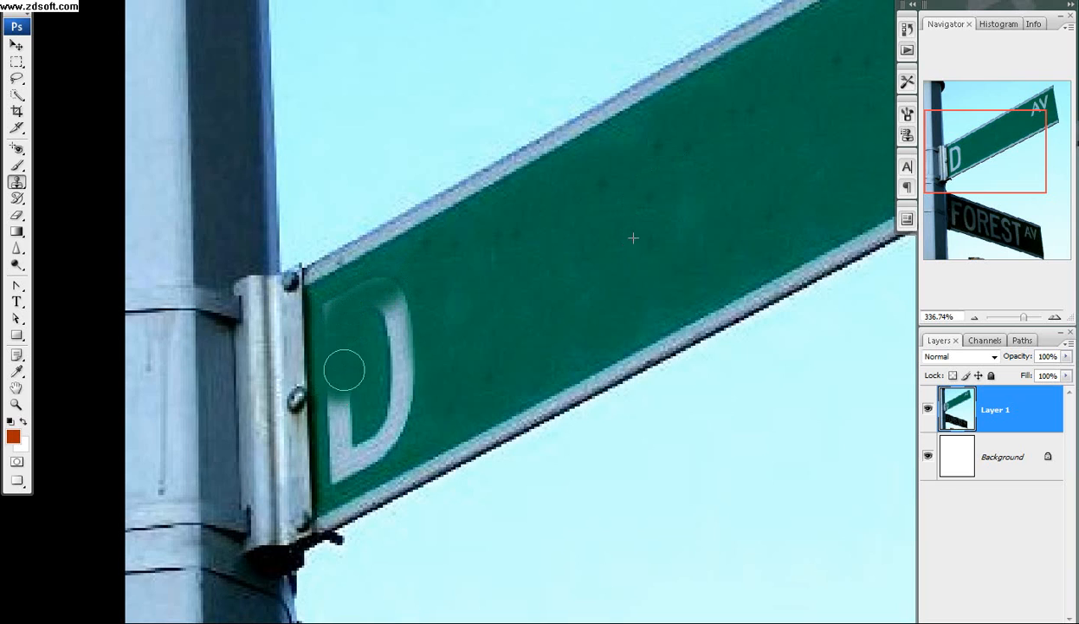
pyautogui.moveTo(345, 371); pyautogui.dragTo(406, 392)
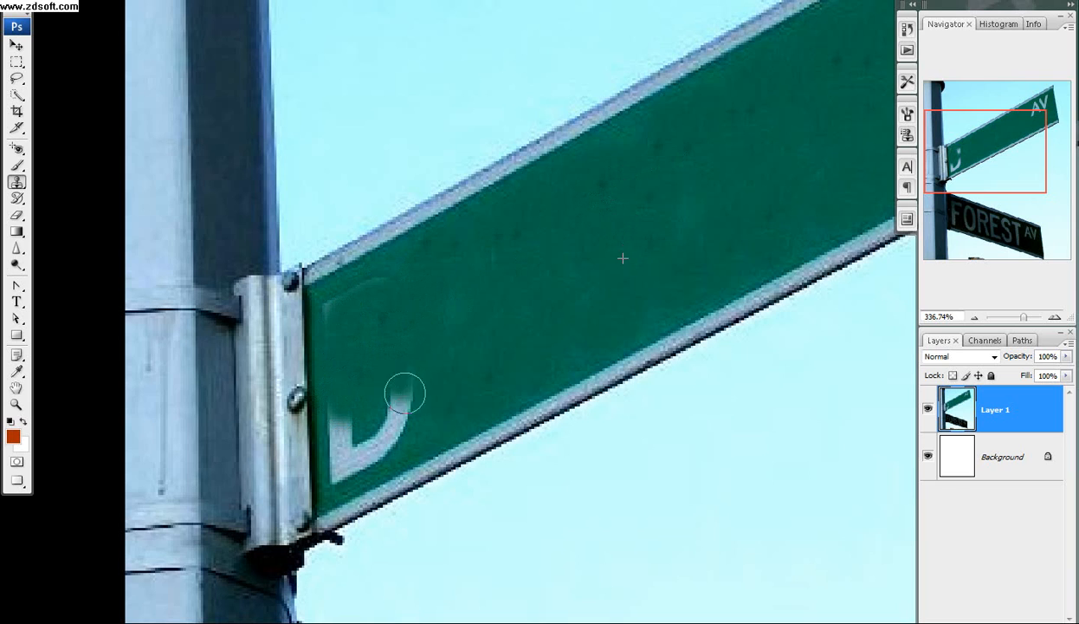
pyautogui.moveTo(405, 391); pyautogui.dragTo(340, 444)
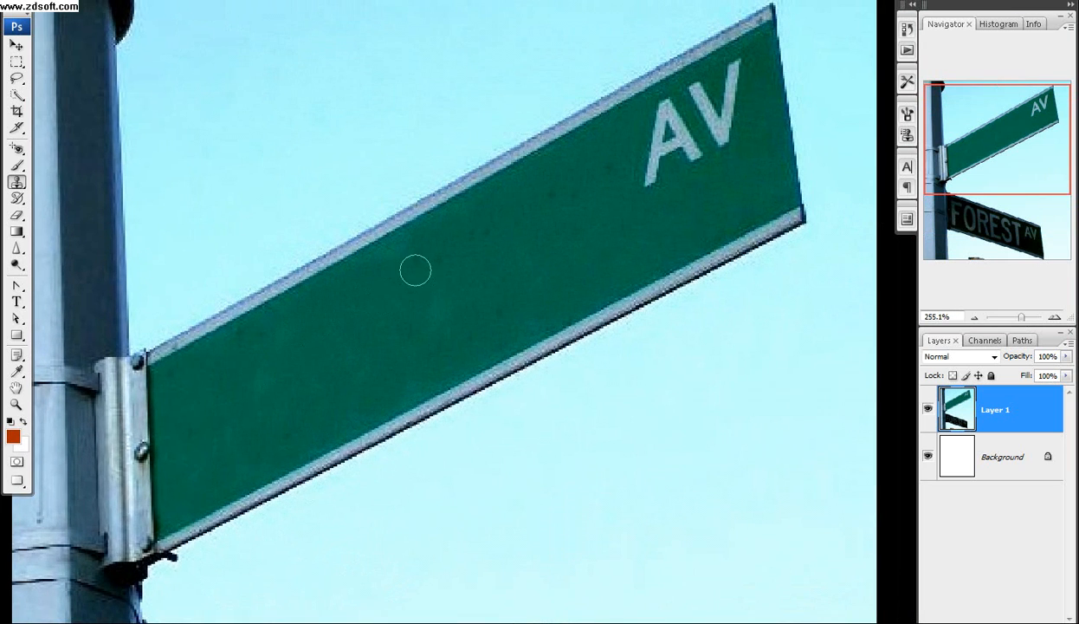
pyautogui.moveTo(606, 173)
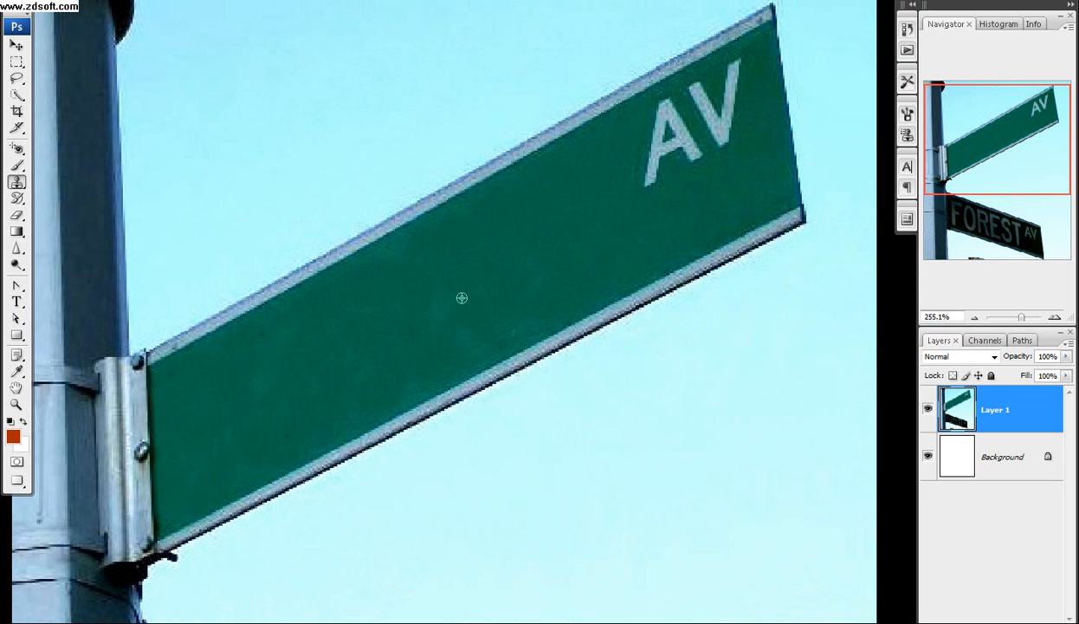
# Dismiss the clone stamp error and maximize the document window for the new layer.
pyautogui.click(17, 7)
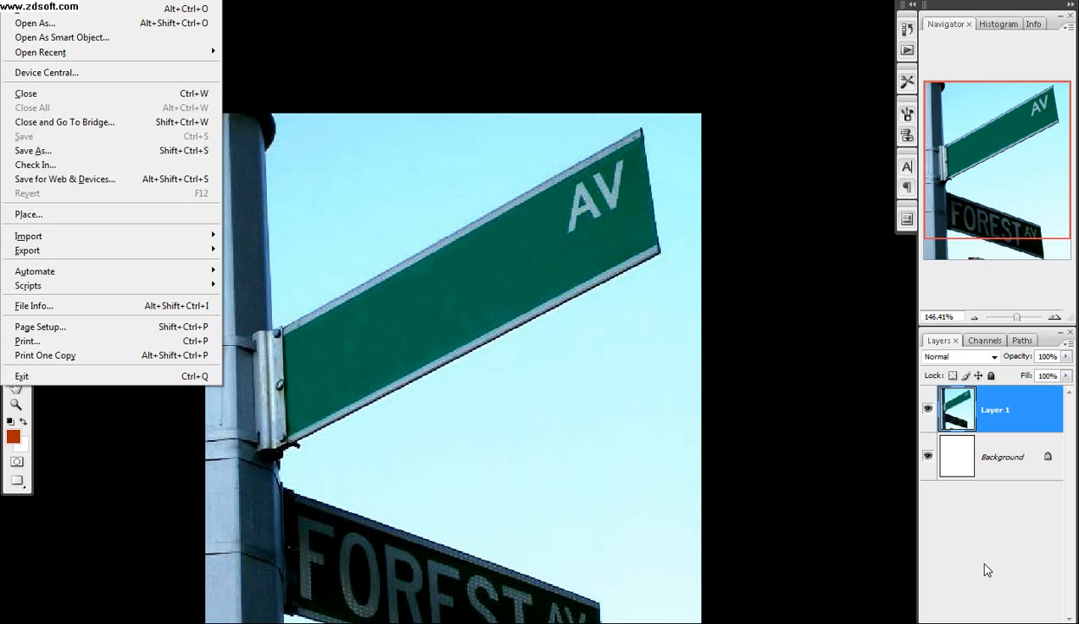
pyautogui.click(788, 428)
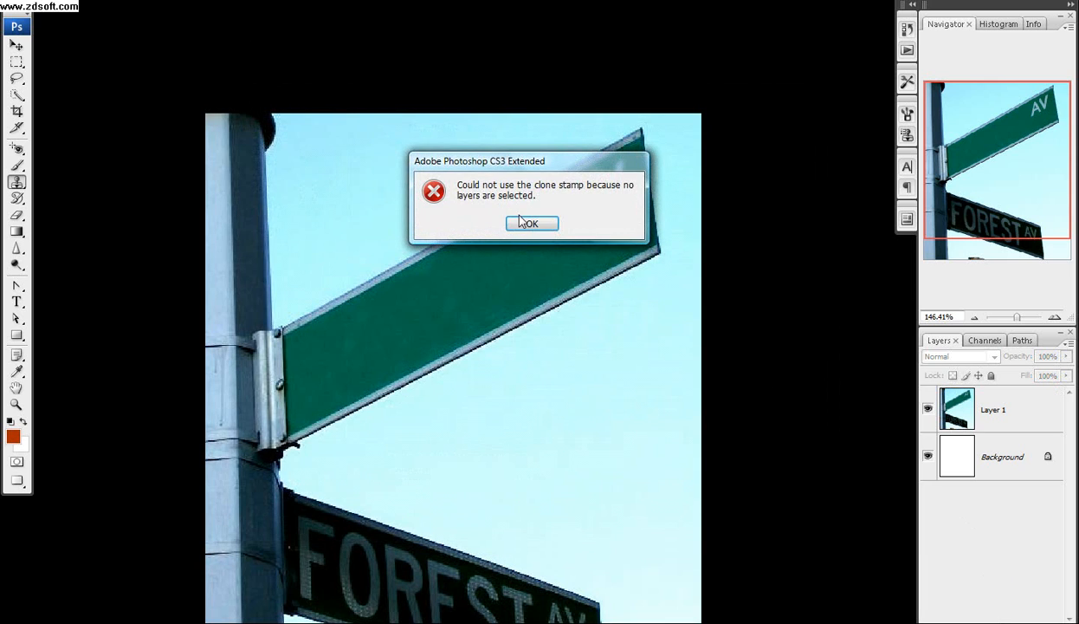
pyautogui.click(530, 224)
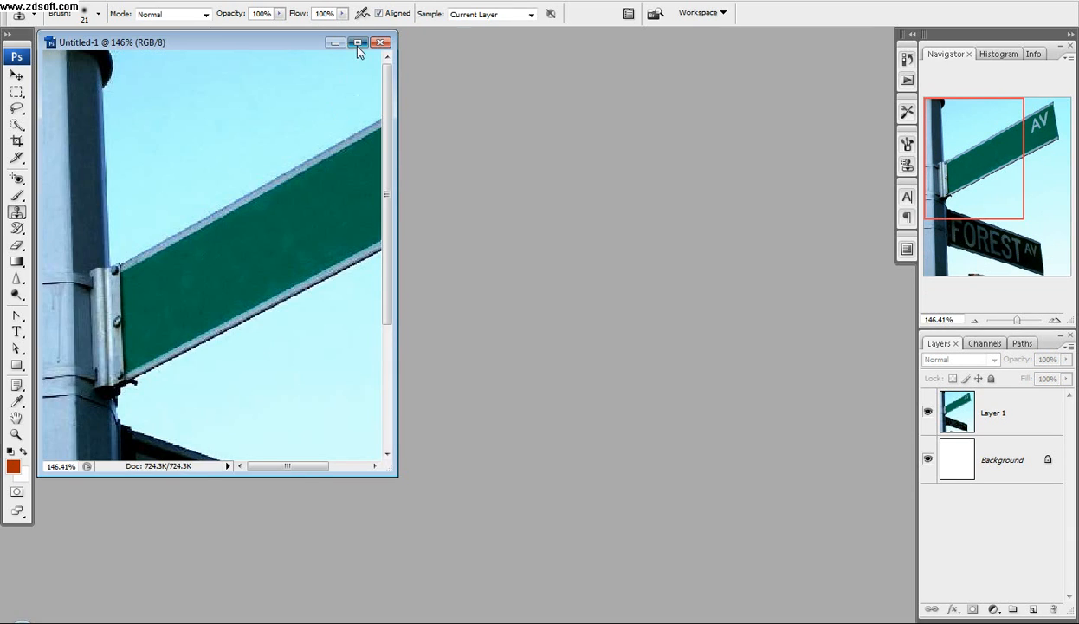
pyautogui.click(357, 41)
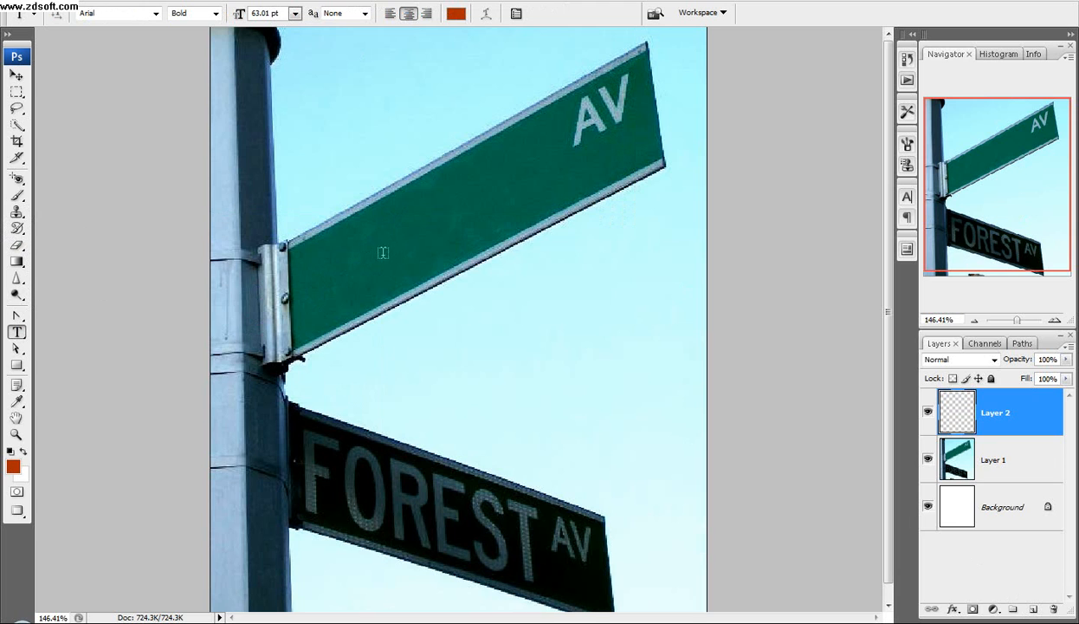
# Drag a text box over the upper sign and enter 'CollegeTut'.
pyautogui.moveTo(336, 225); pyautogui.dragTo(685, 374)
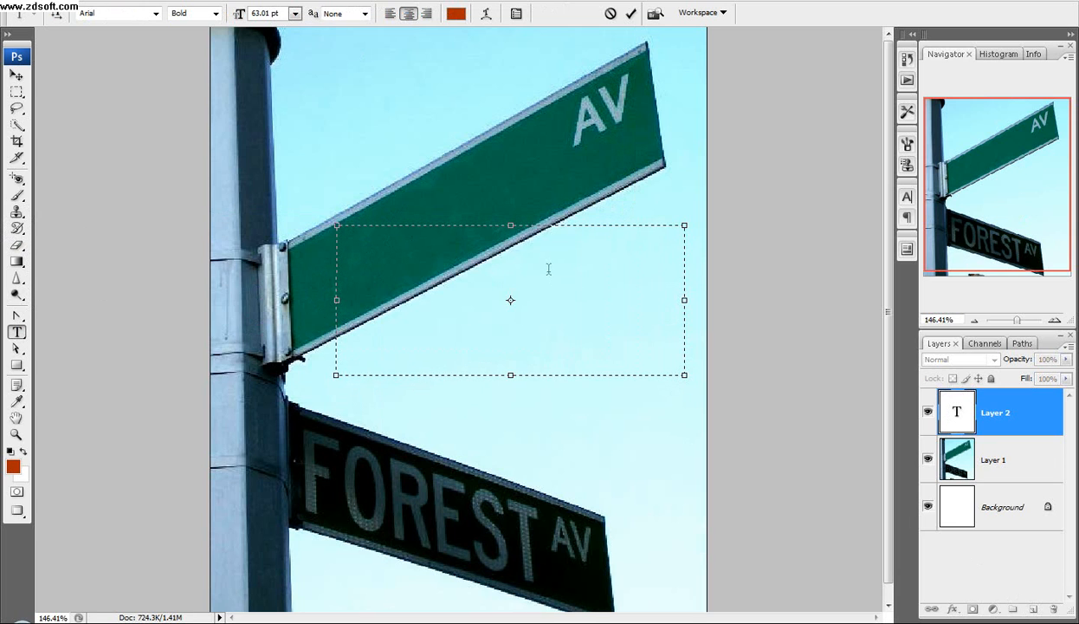
pyautogui.write('Colleg')
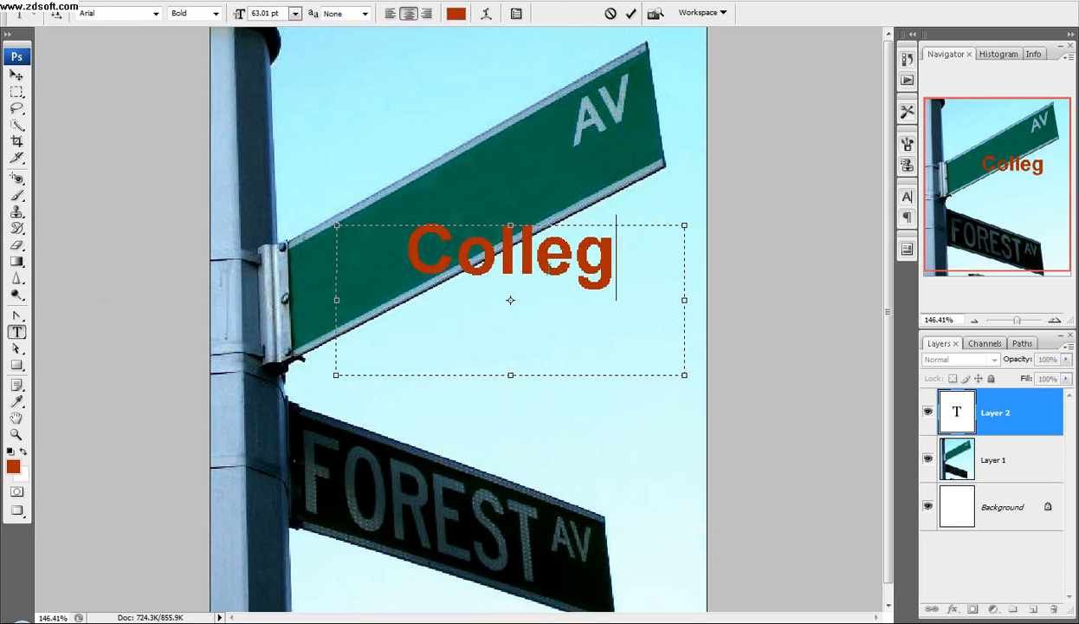
pyautogui.write('-eTut')
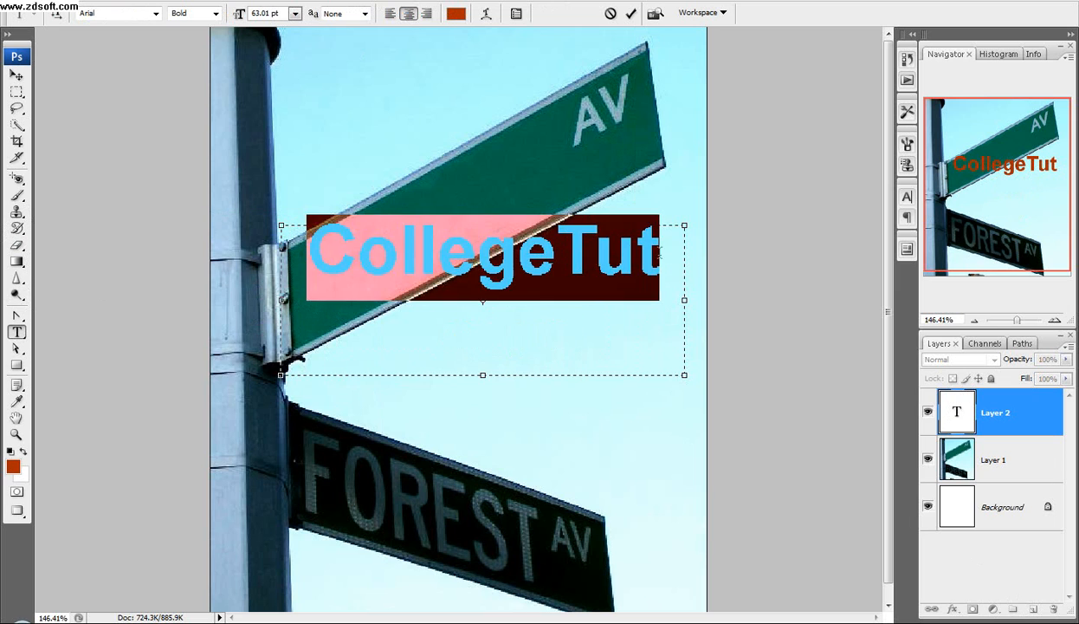
# Recolour the text to a pale grey-blue in the colour picker.
pyautogui.click(455, 14)
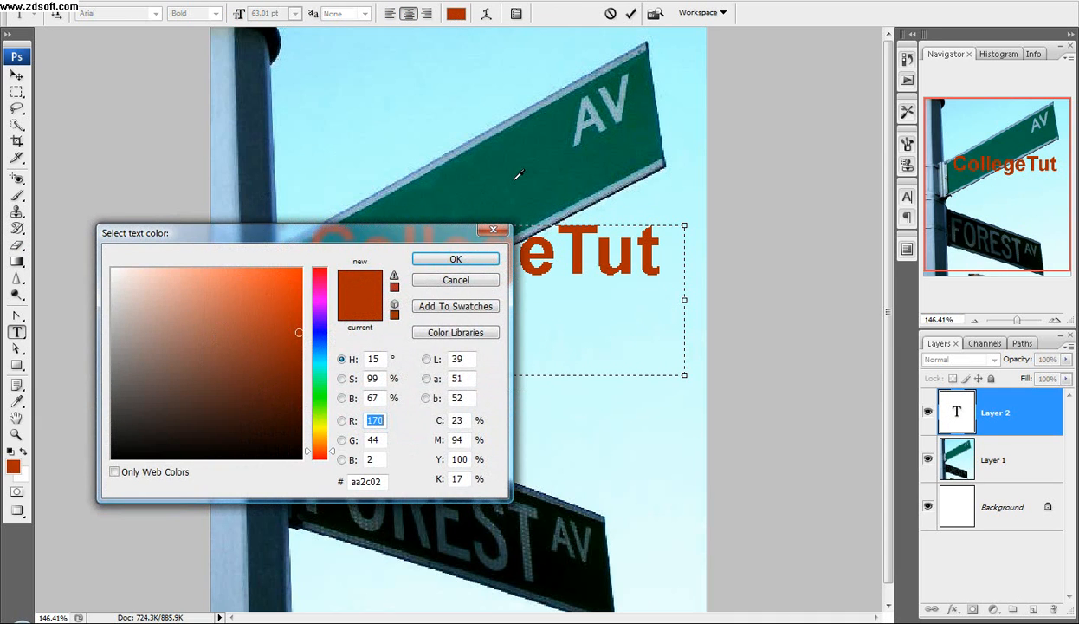
pyautogui.click(163, 315)
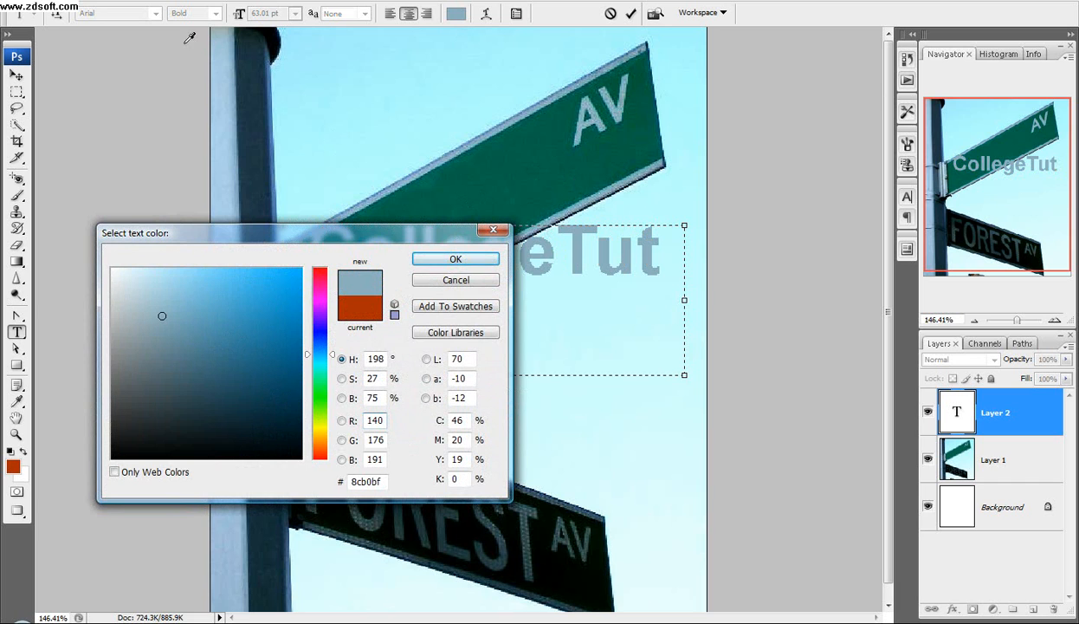
pyautogui.click(454, 259)
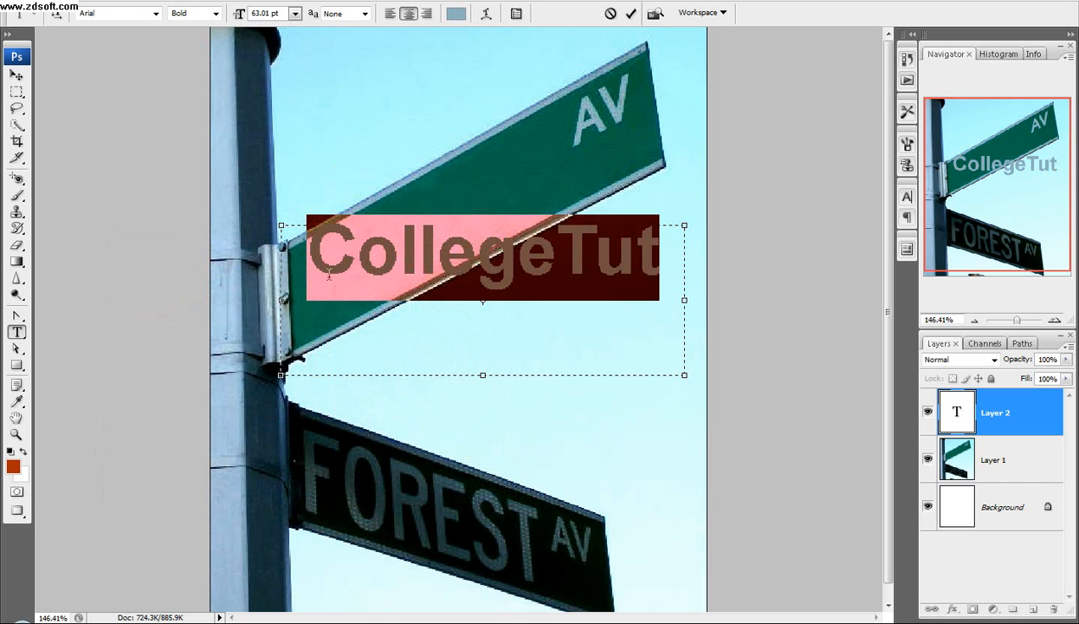
pyautogui.moveTo(712, 111)
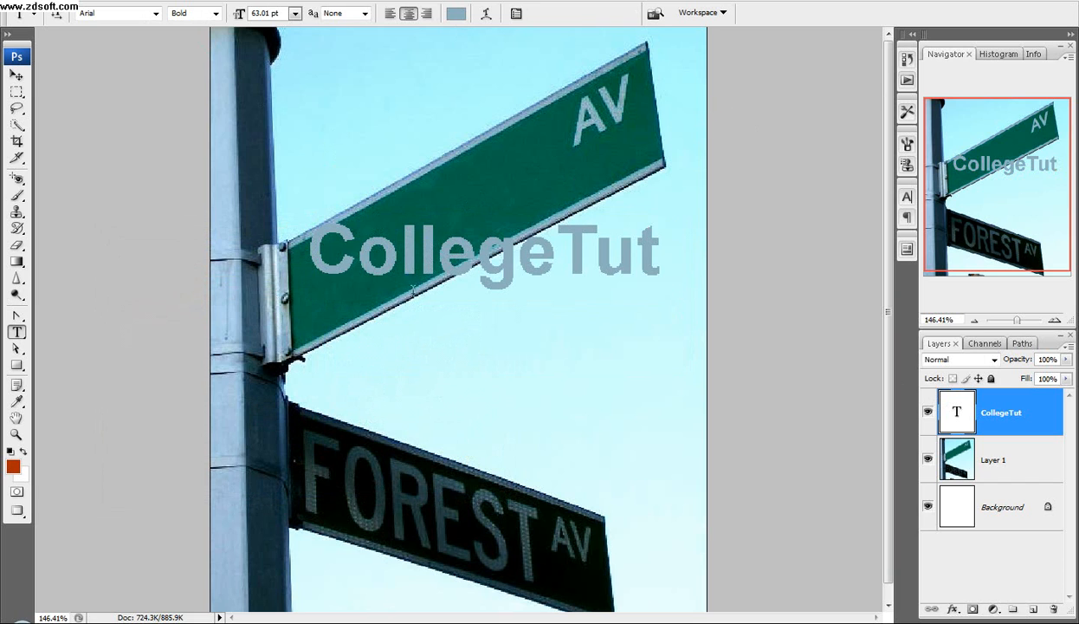
# Rasterize the CollegeTut type layer into pixels from the Layers panel context menu.
pyautogui.rightClick(1002, 413)
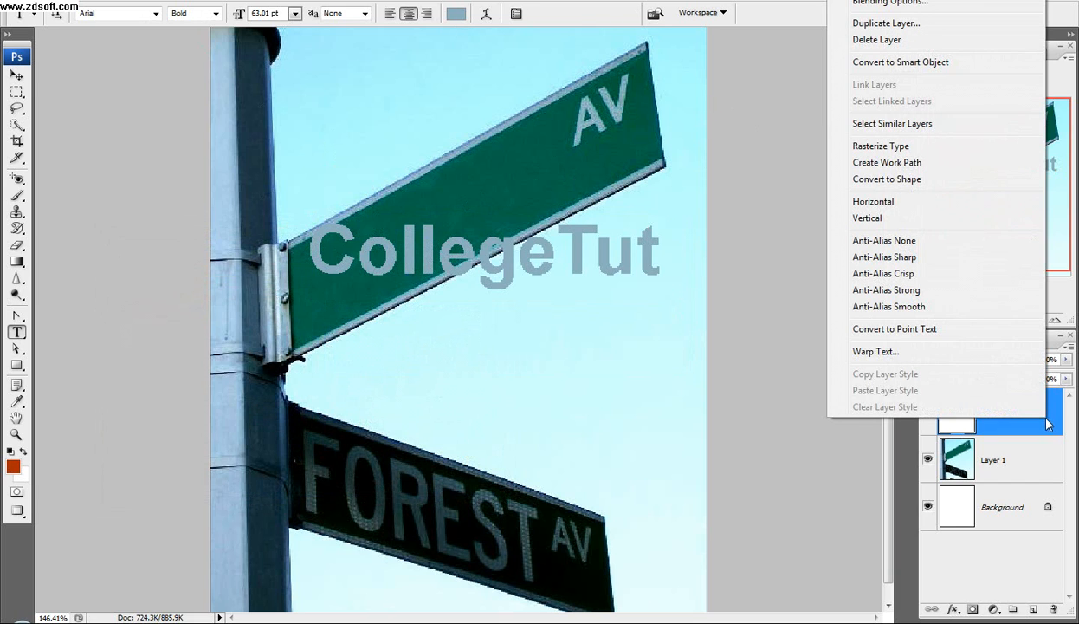
pyautogui.moveTo(904, 142)
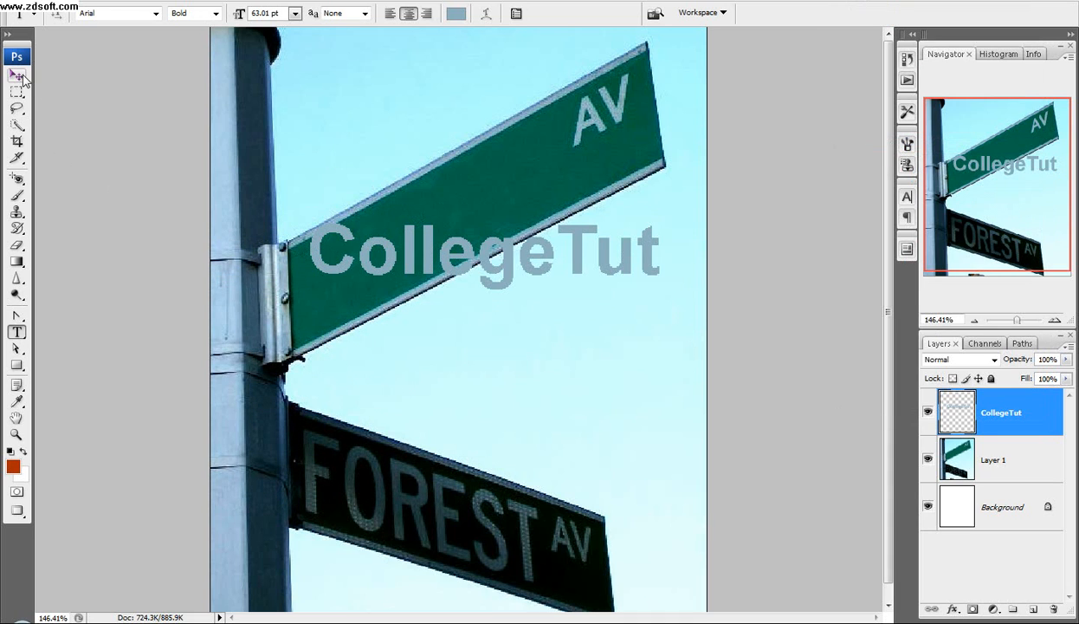
pyautogui.click(956, 413)
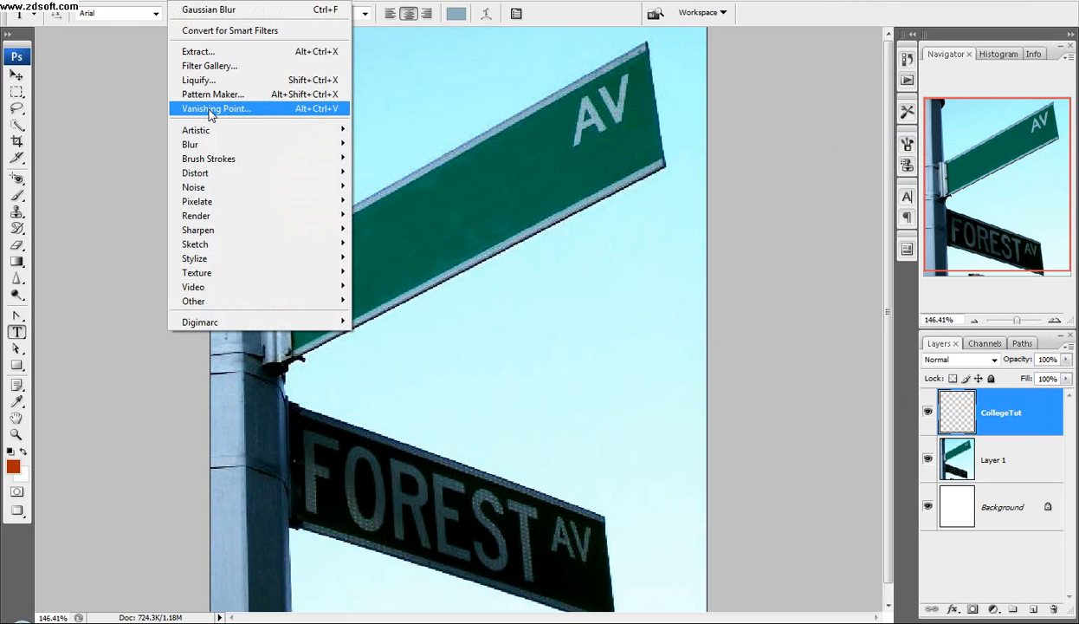
# In Vanishing Point, create a plane by marking the four corners of the upper sign.
pyautogui.click(215, 107)
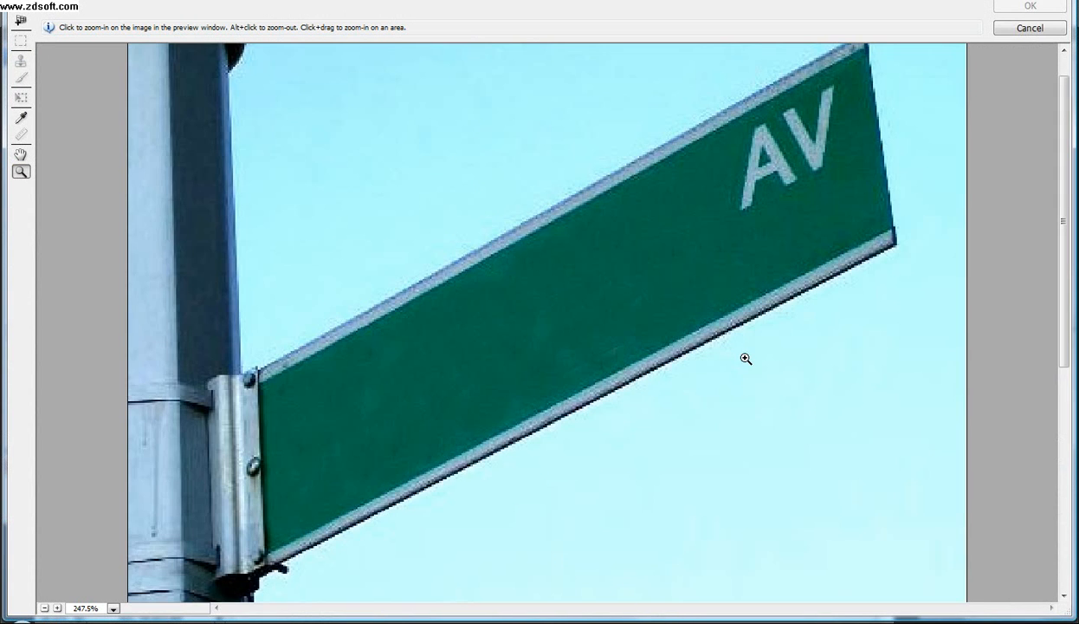
pyautogui.moveTo(21, 21)
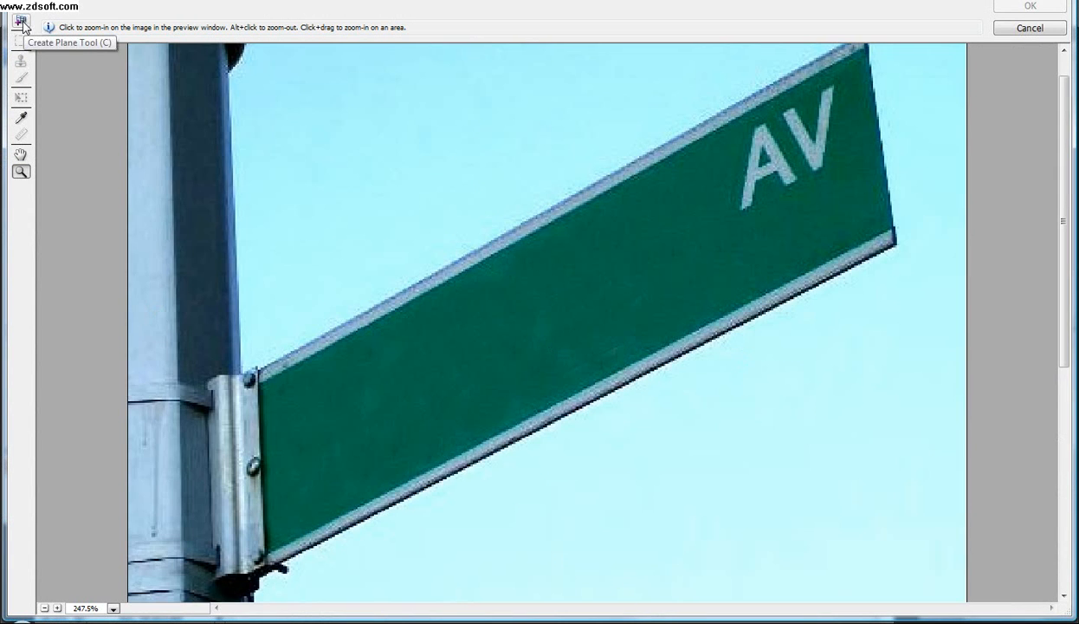
pyautogui.click(21, 22)
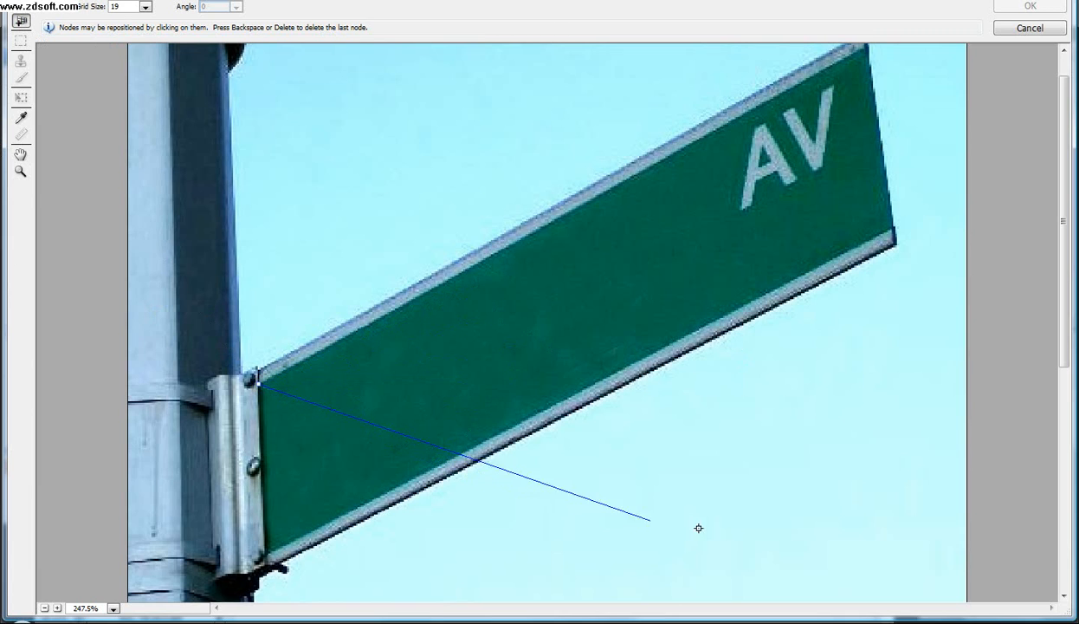
pyautogui.click(866, 59)
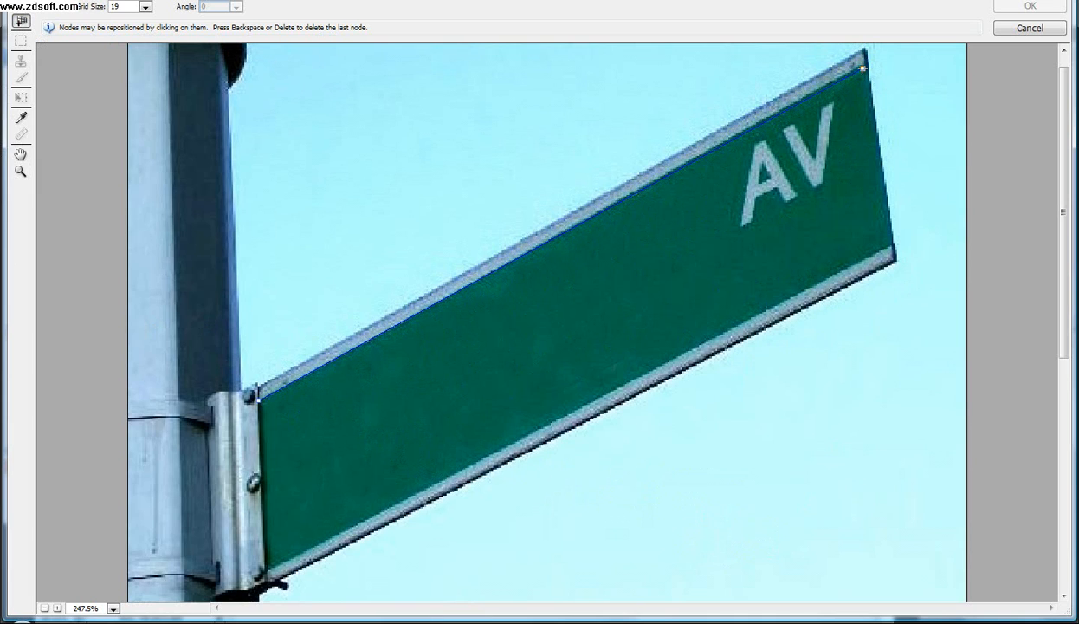
pyautogui.click(894, 250)
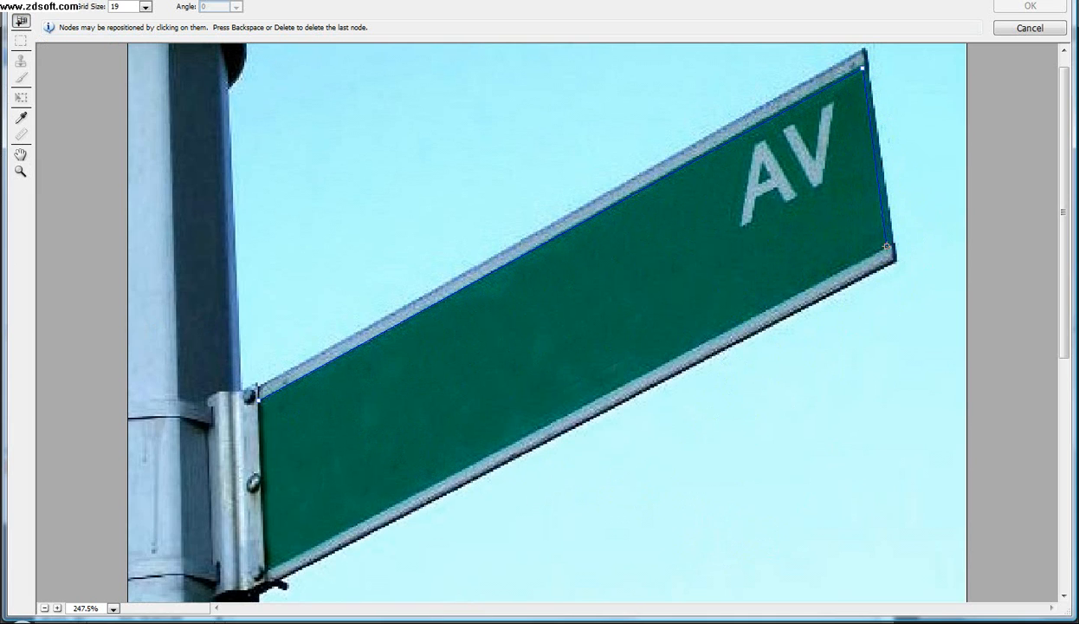
pyautogui.click(311, 509)
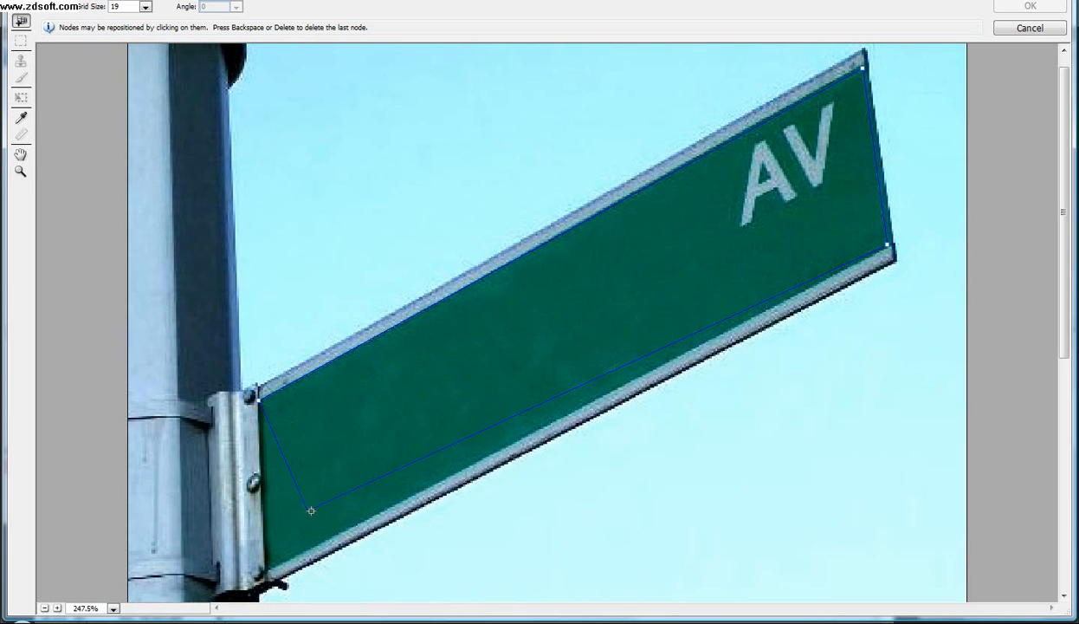
pyautogui.moveTo(312, 509); pyautogui.dragTo(264, 571)
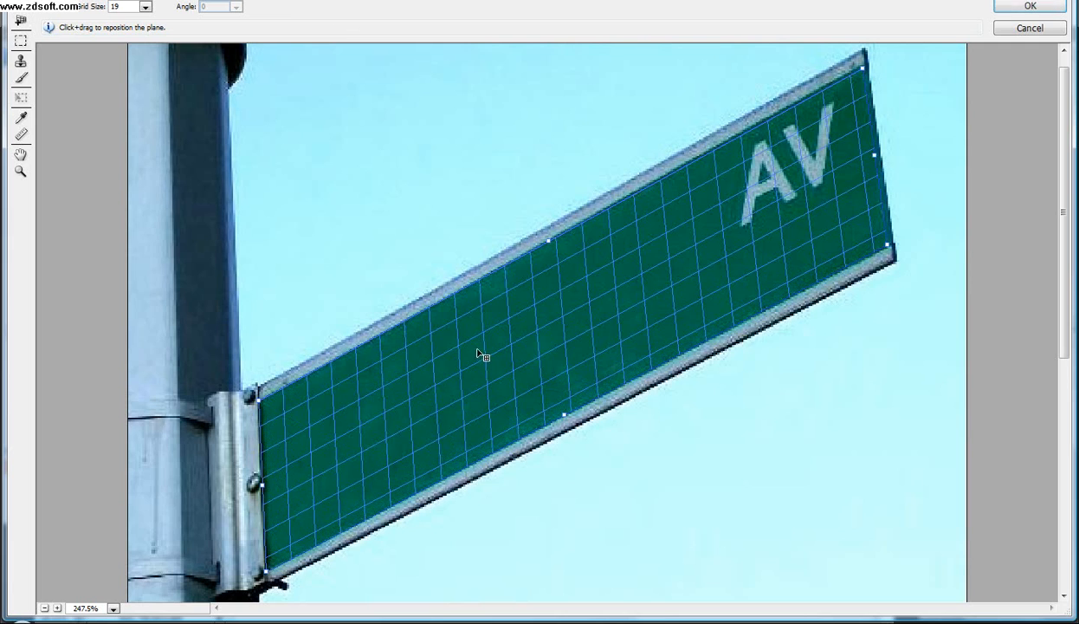
pyautogui.moveTo(593, 284)
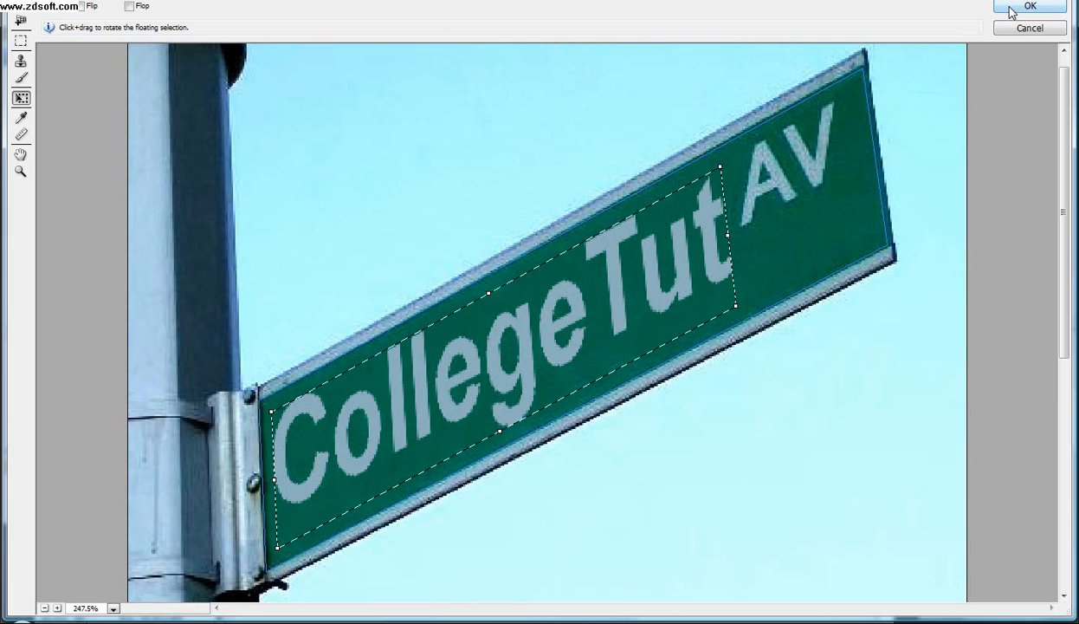
# Commit the Vanishing Point placement so the upper sign reads 'CollegeTut AV'.
pyautogui.click(1029, 7)
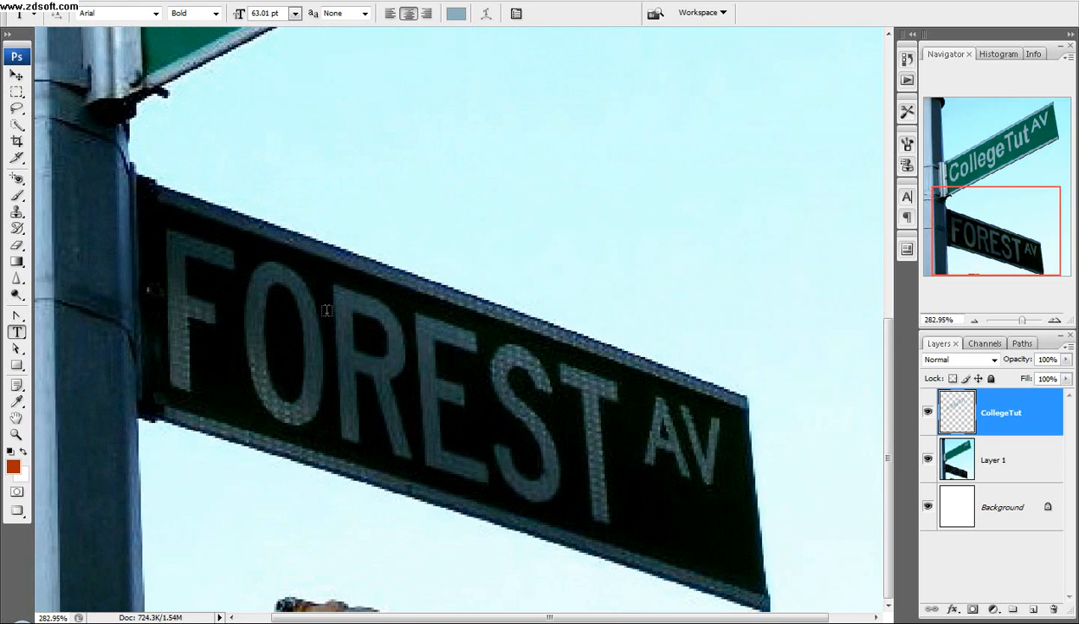
pyautogui.moveTo(185, 232)
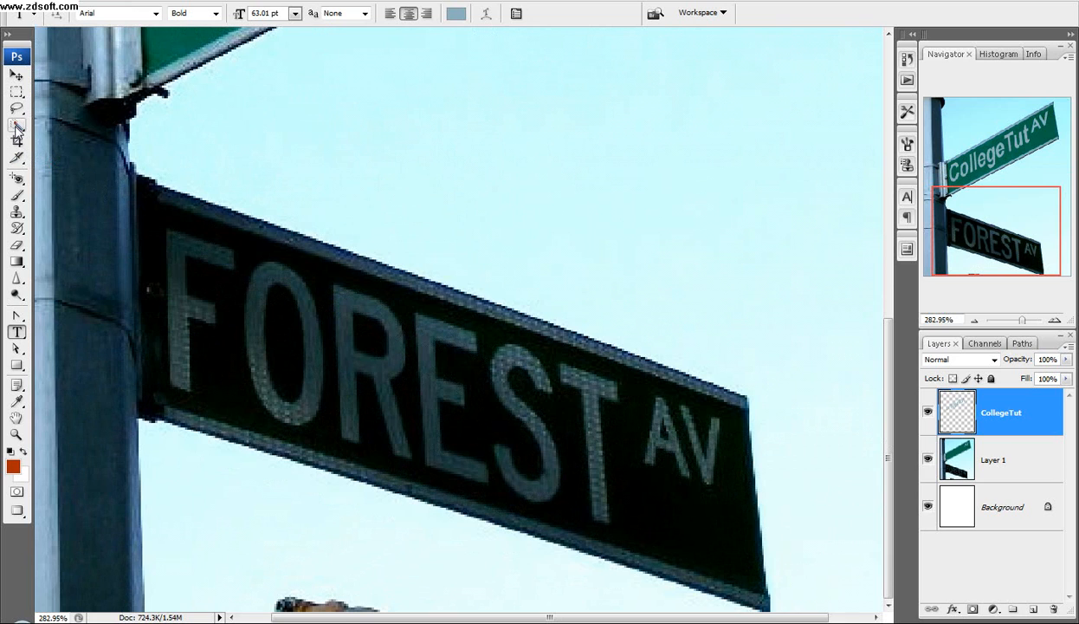
pyautogui.moveTo(14, 123)
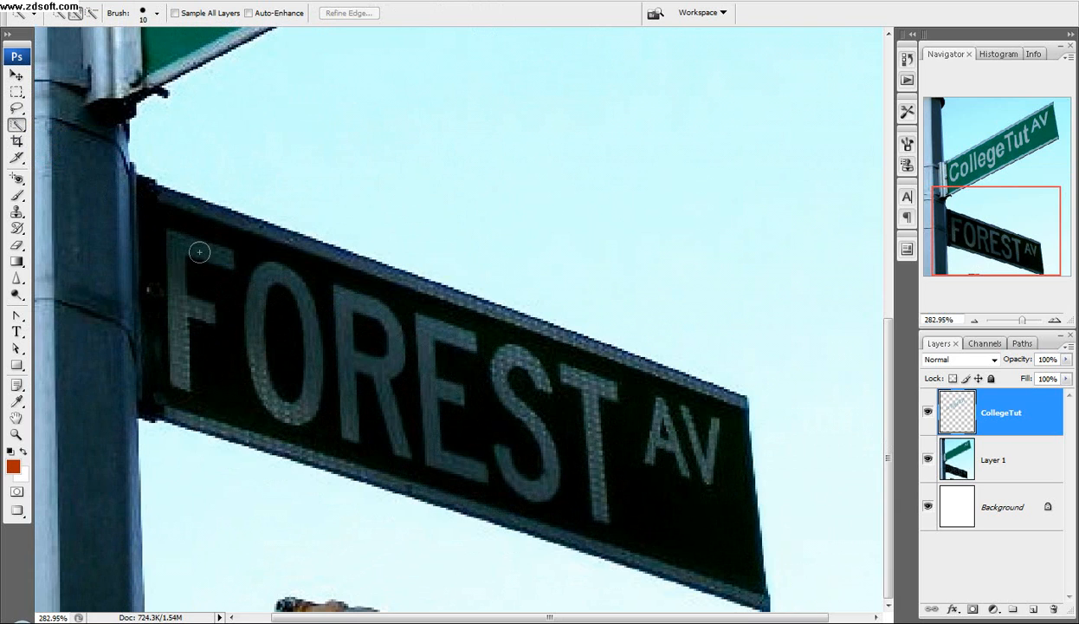
# Quick-select the whole lower FOREST AV sign on the photo layer.
pyautogui.click(996, 459)
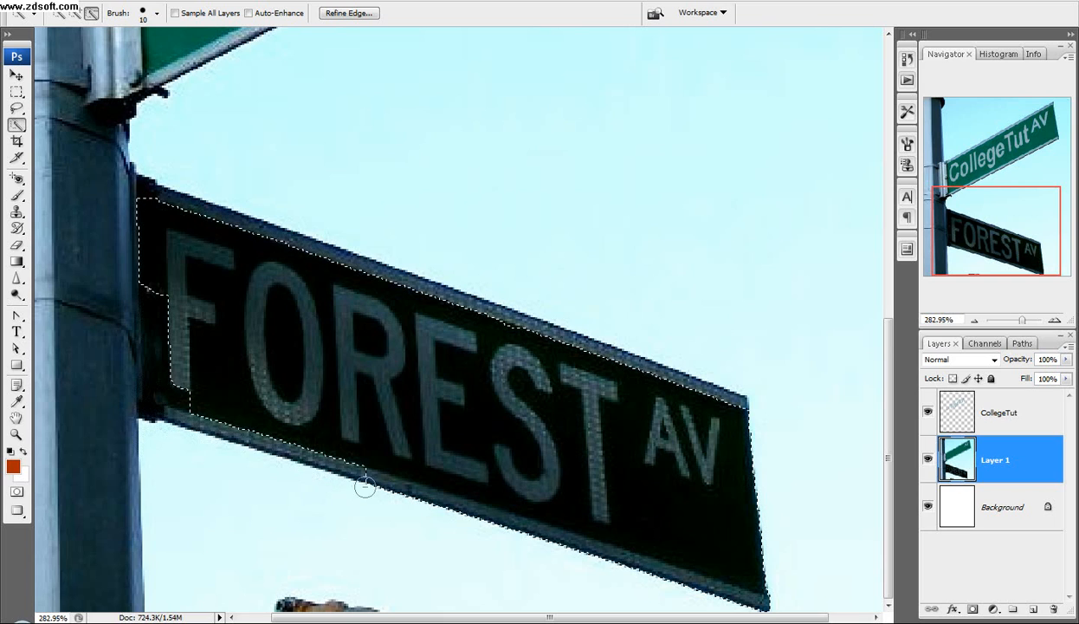
pyautogui.moveTo(364, 485); pyautogui.dragTo(528, 533)
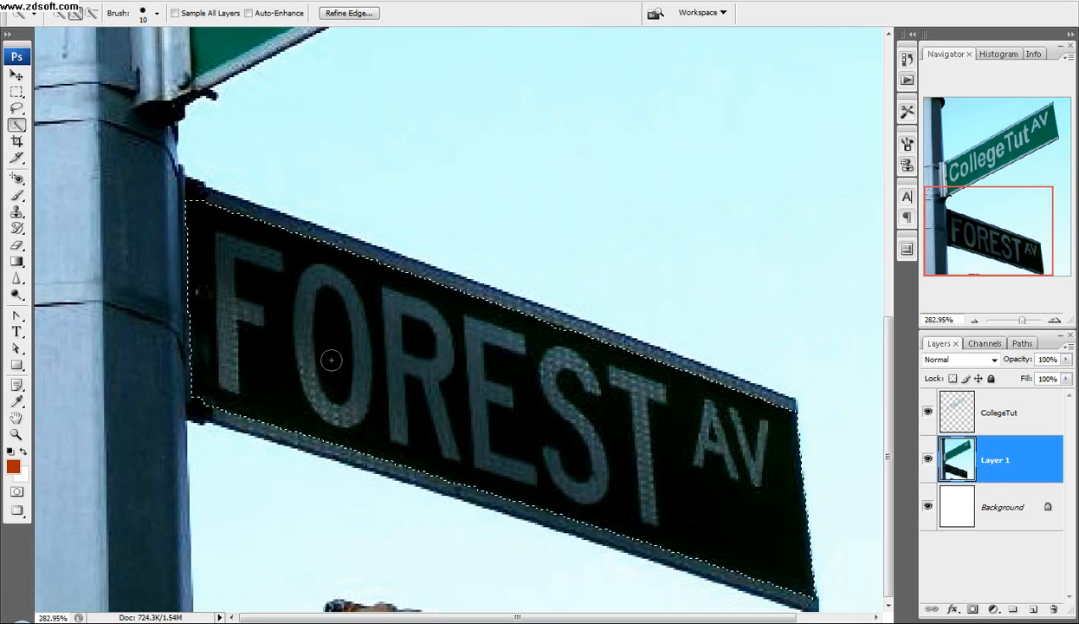
# Apply Levels with black input 133 to black out the lower sign's lettering.
pyautogui.click(87, 7)
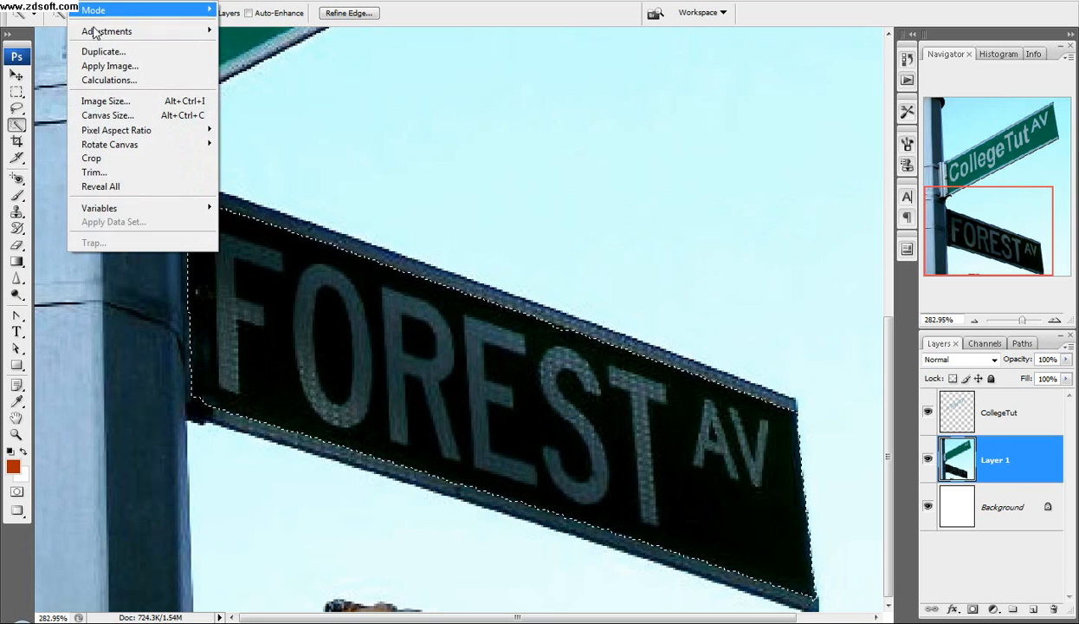
pyautogui.click(106, 32)
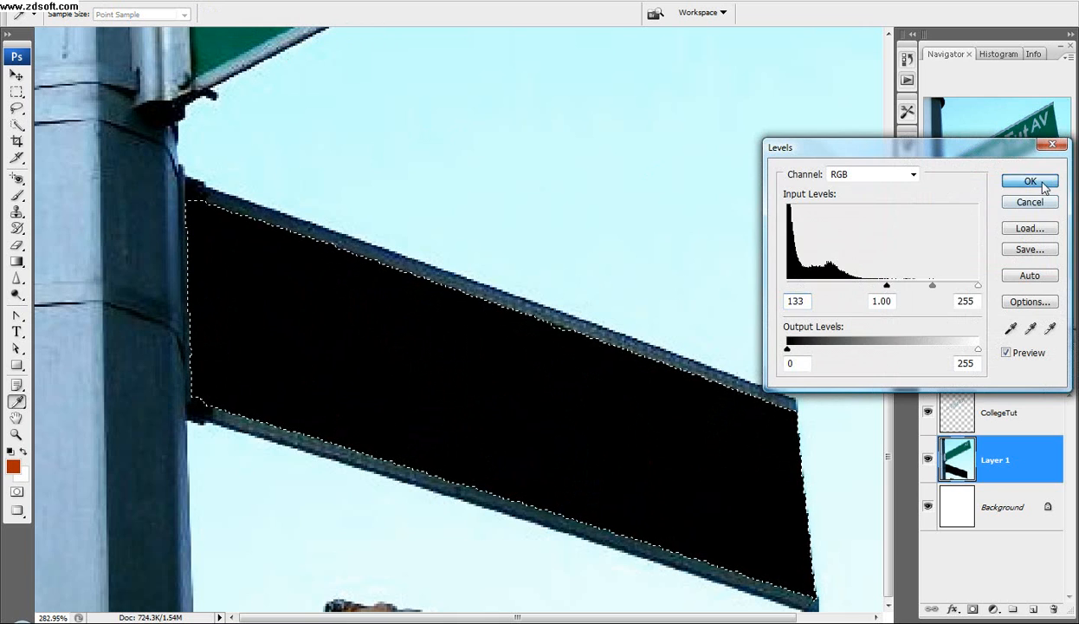
pyautogui.click(1029, 182)
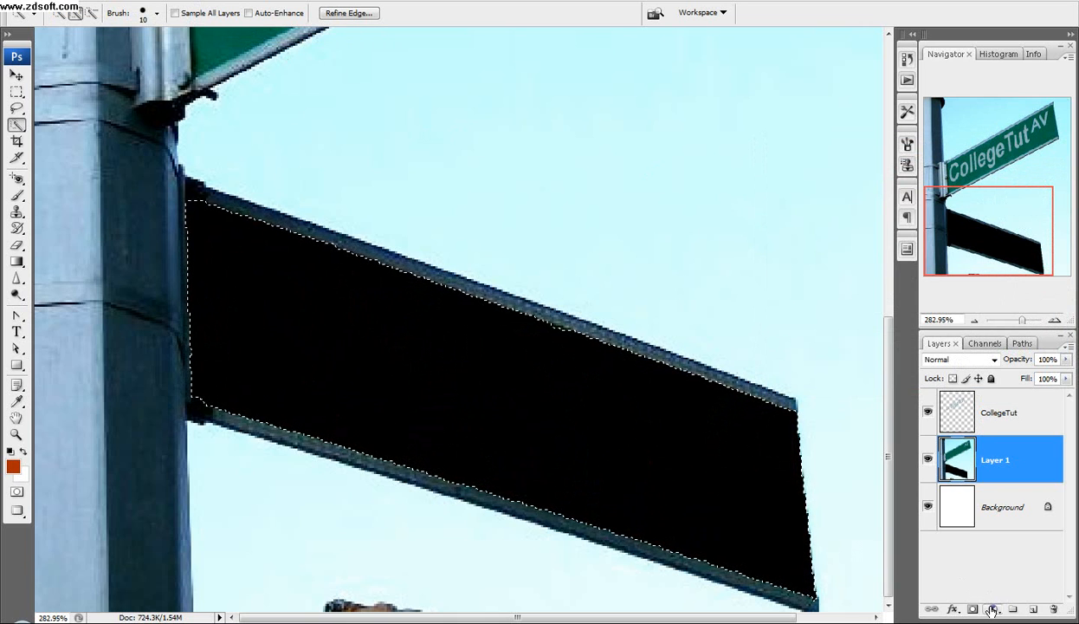
# Add a near-black green Color Fill over the lower sign and merge it down onto Layer 1.
pyautogui.click(994, 610)
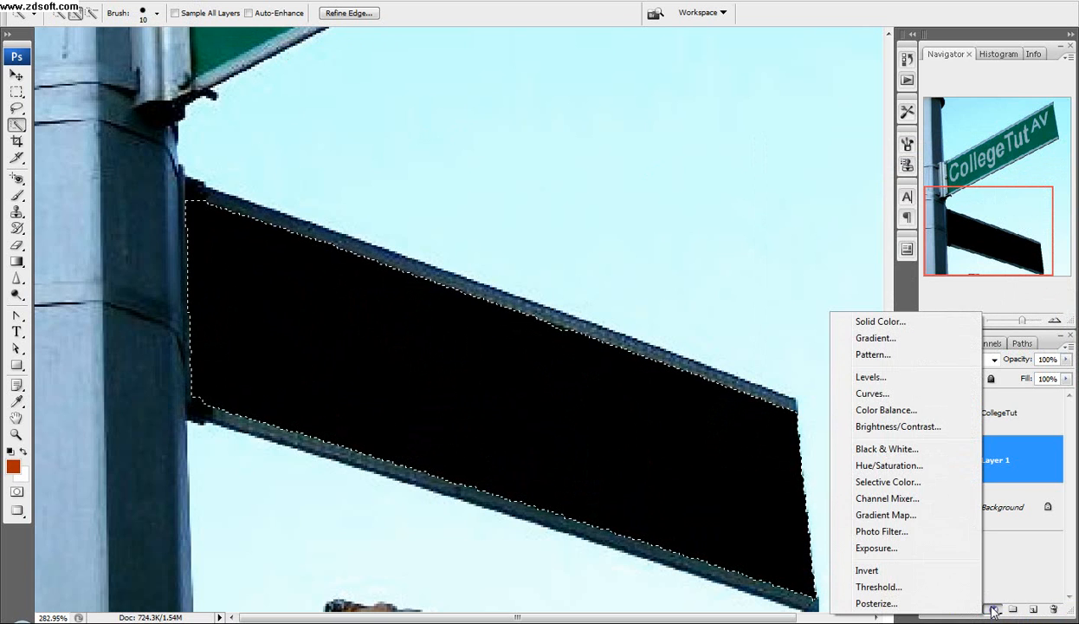
pyautogui.click(880, 321)
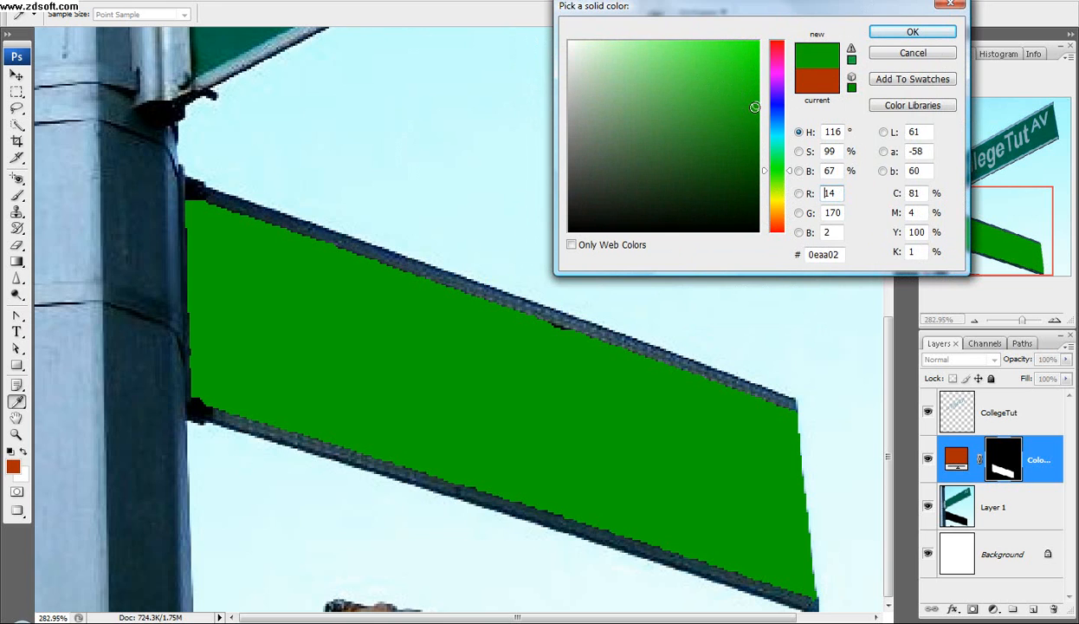
pyautogui.click(753, 194)
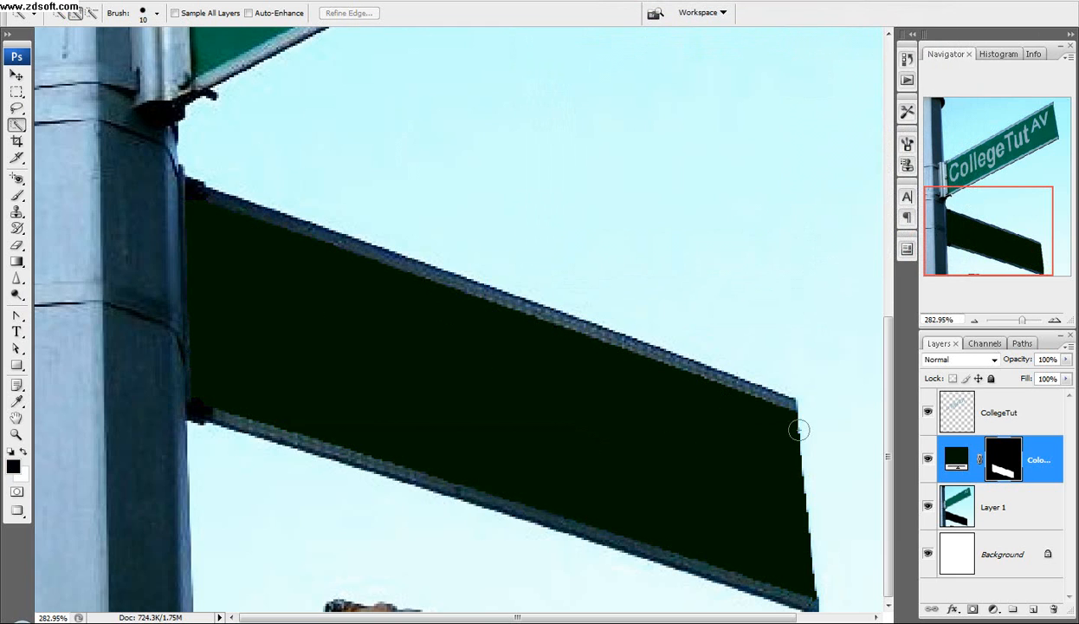
pyautogui.click(995, 506)
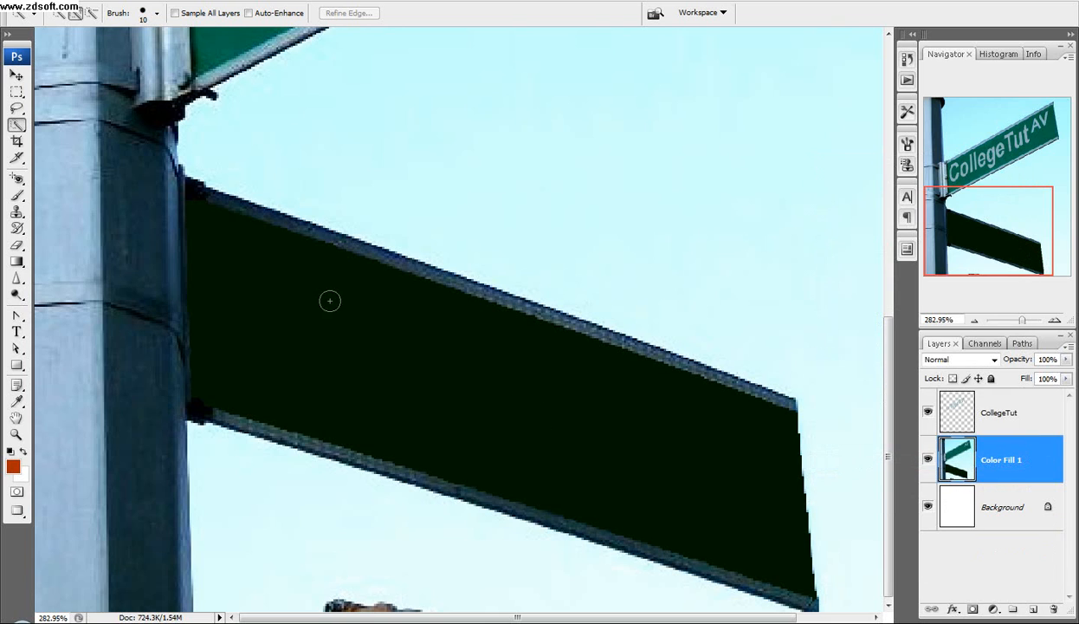
pyautogui.moveTo(665, 409)
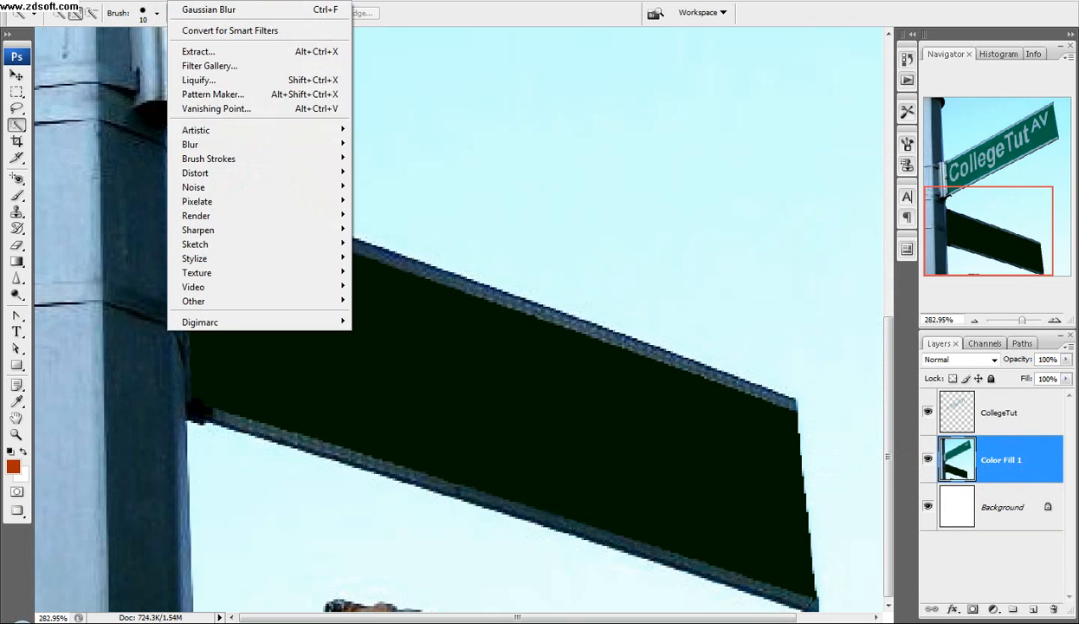
pyautogui.moveTo(196, 128)
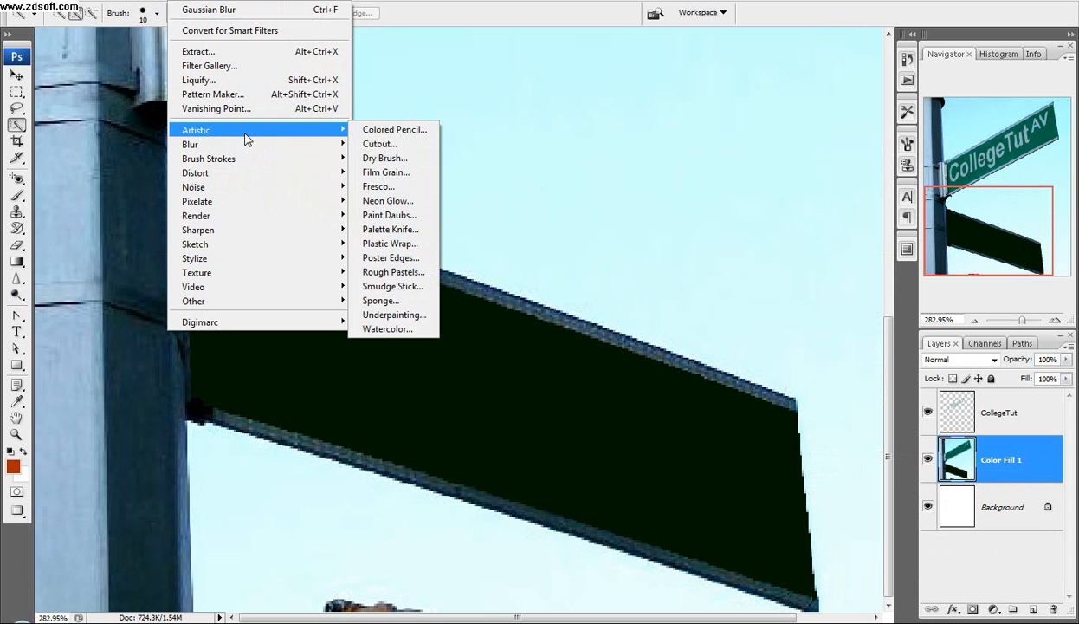
# Preview Palette Knife in the Filter Gallery, then apply Film Grain to the sign layer.
pyautogui.click(395, 128)
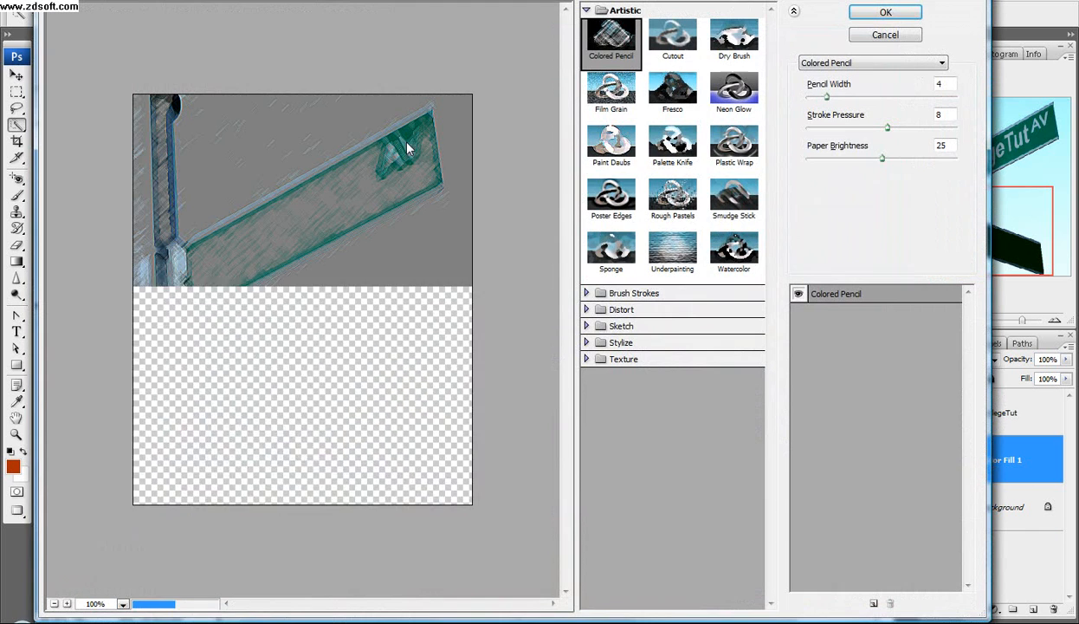
pyautogui.click(672, 142)
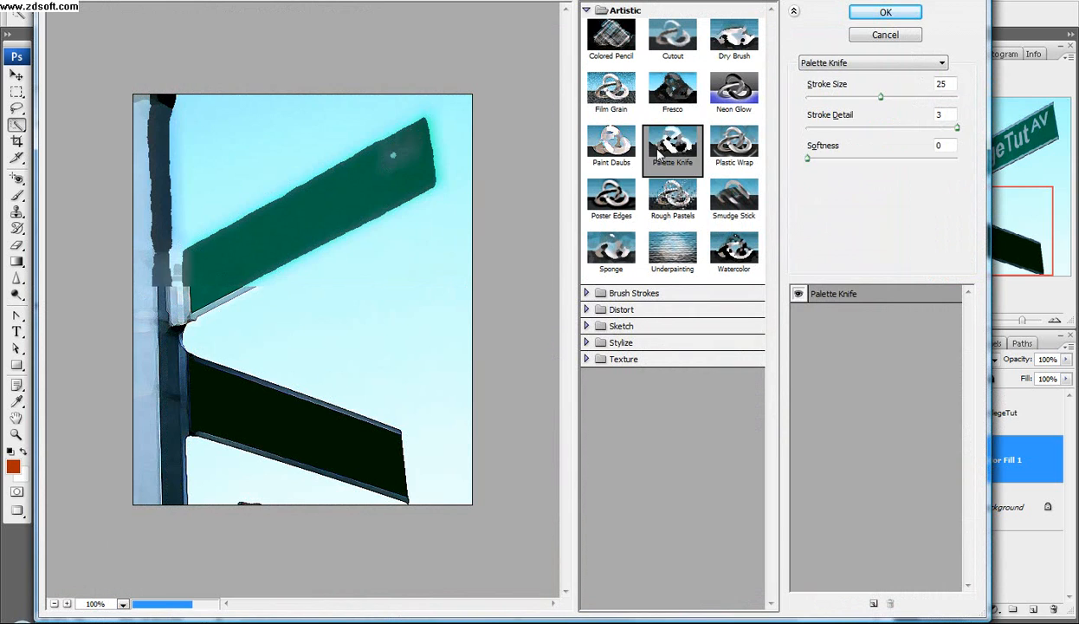
pyautogui.click(609, 90)
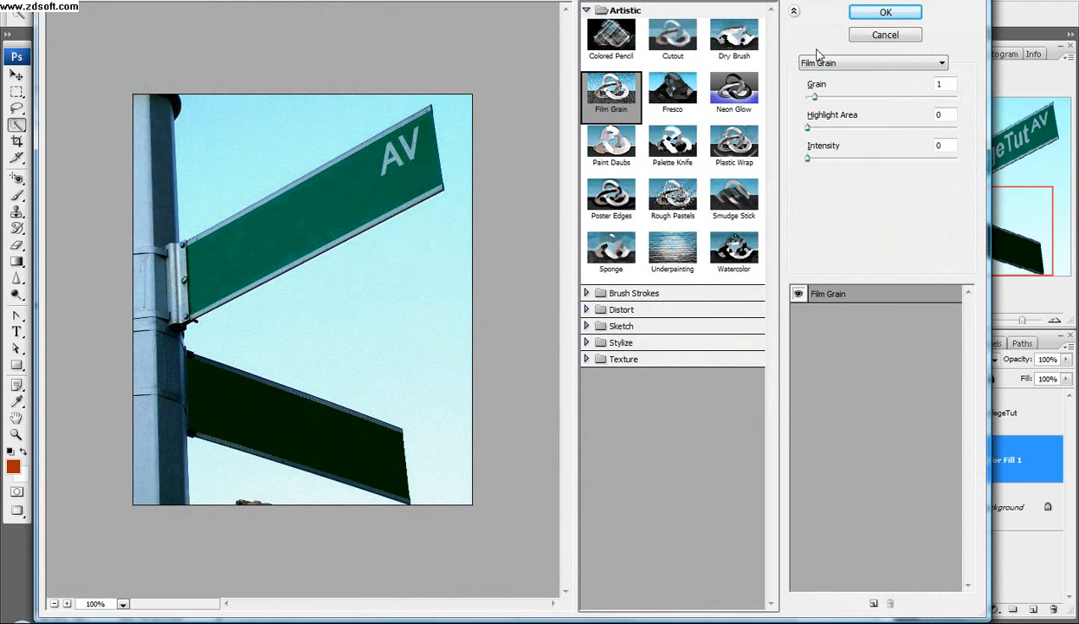
pyautogui.click(883, 12)
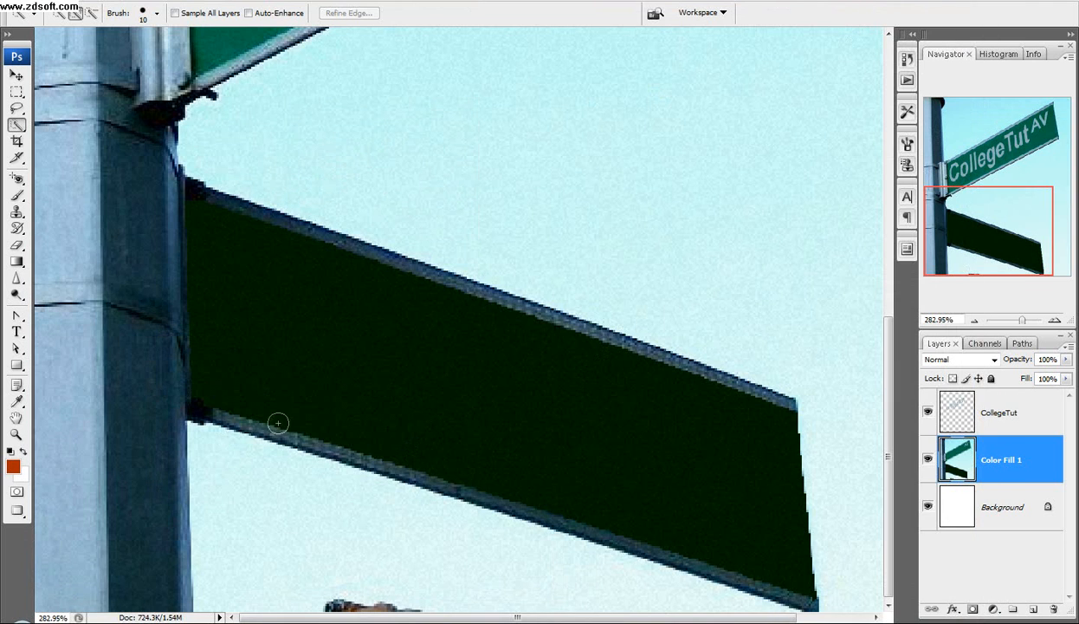
pyautogui.moveTo(419, 336)
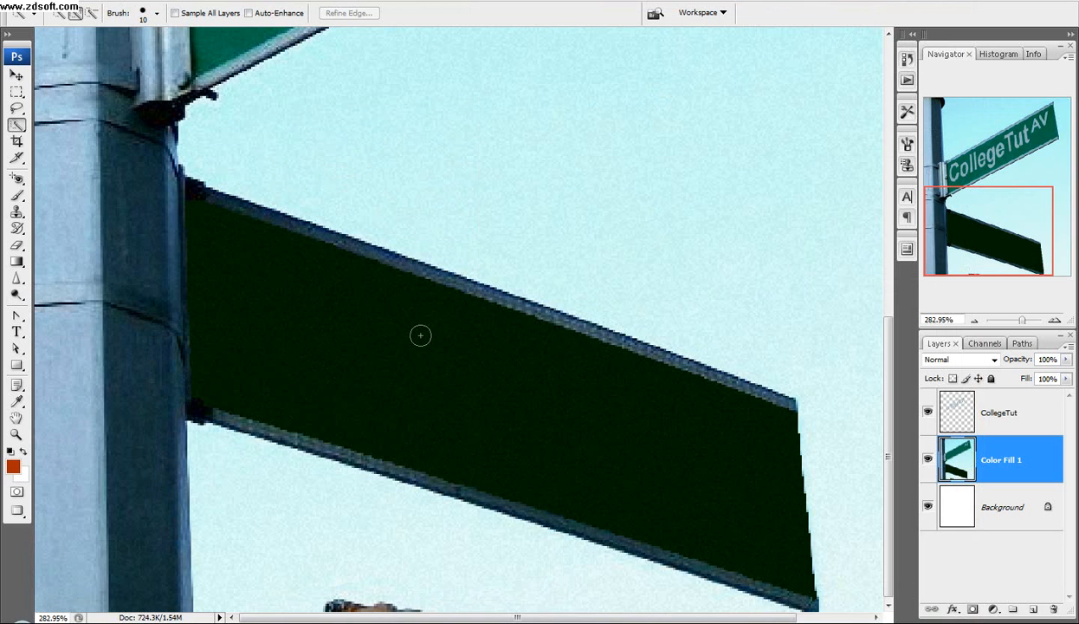
pyautogui.moveTo(402, 343)
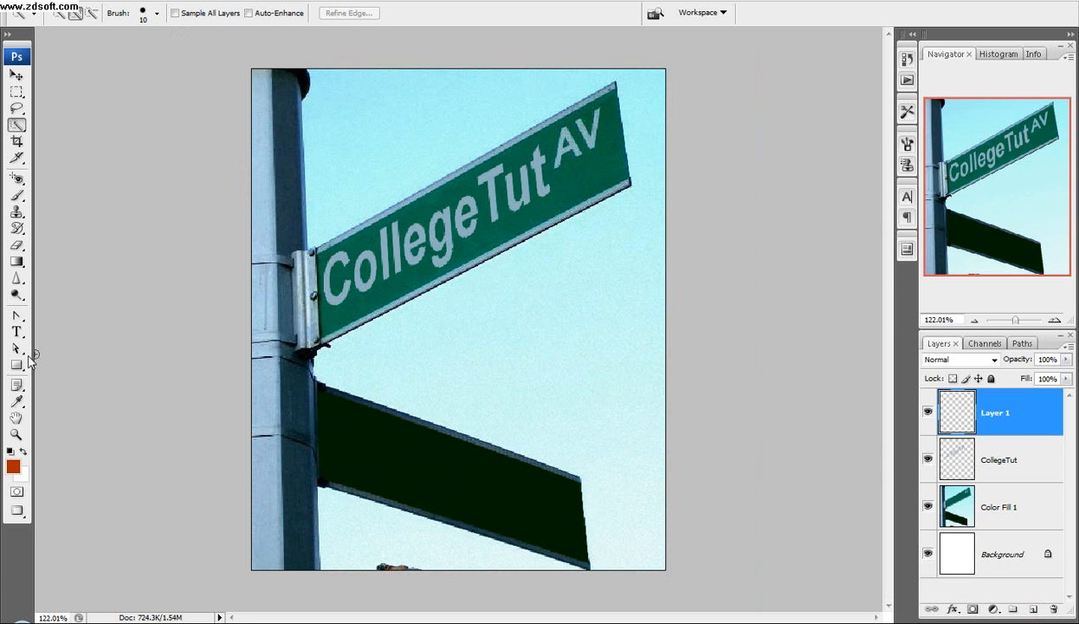
# Draw a text box over the lower sign and enter the word Second in Arial Bold.
pyautogui.click(17, 331)
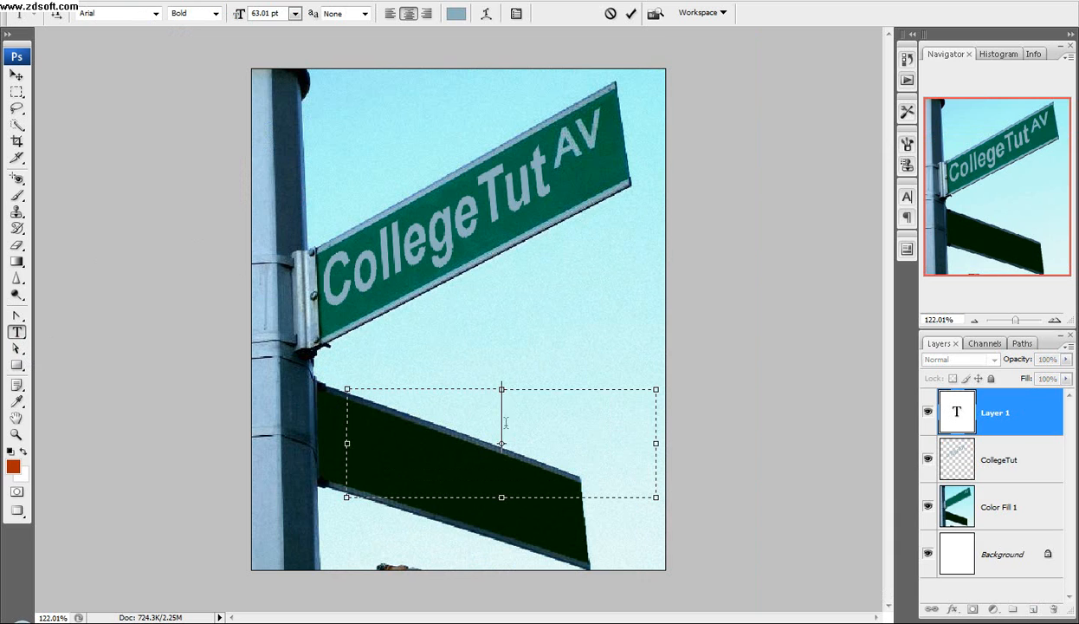
pyautogui.write('California')
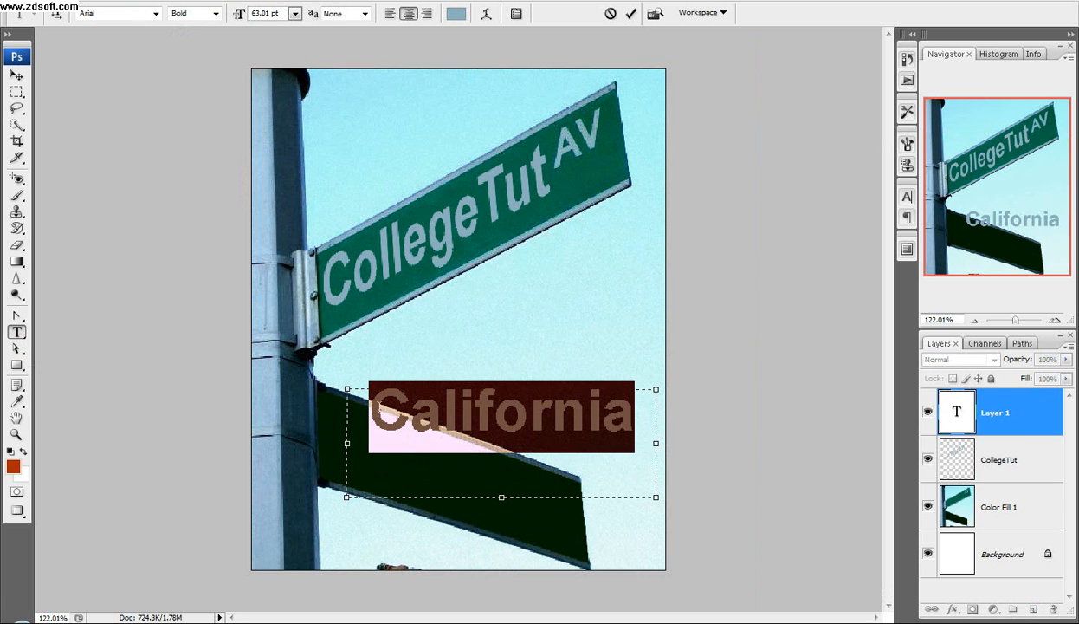
pyautogui.write('Second')
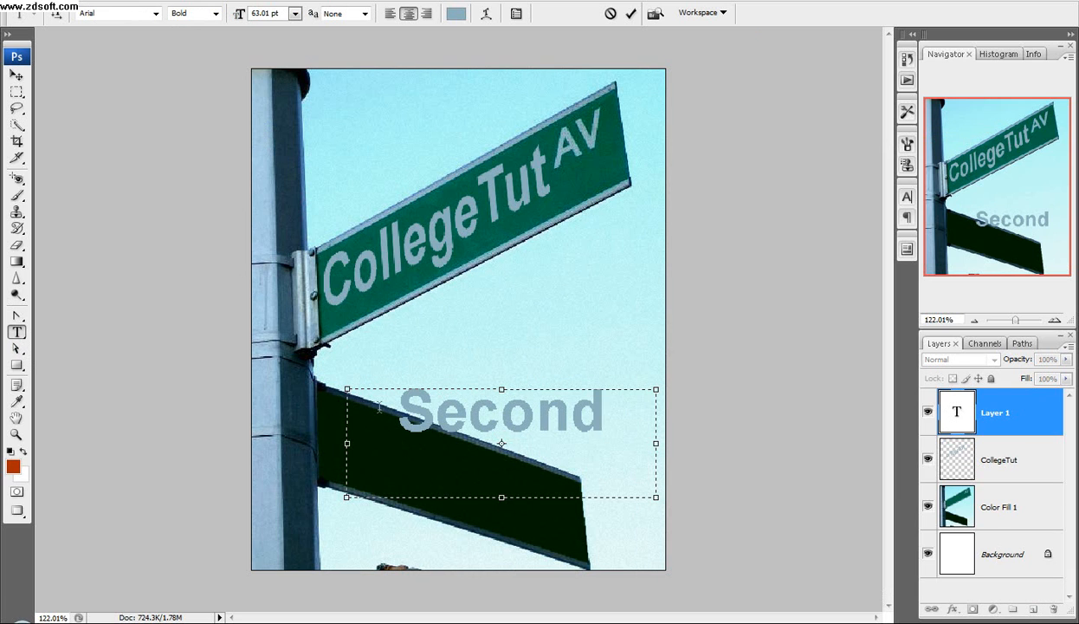
pyautogui.click(622, 424)
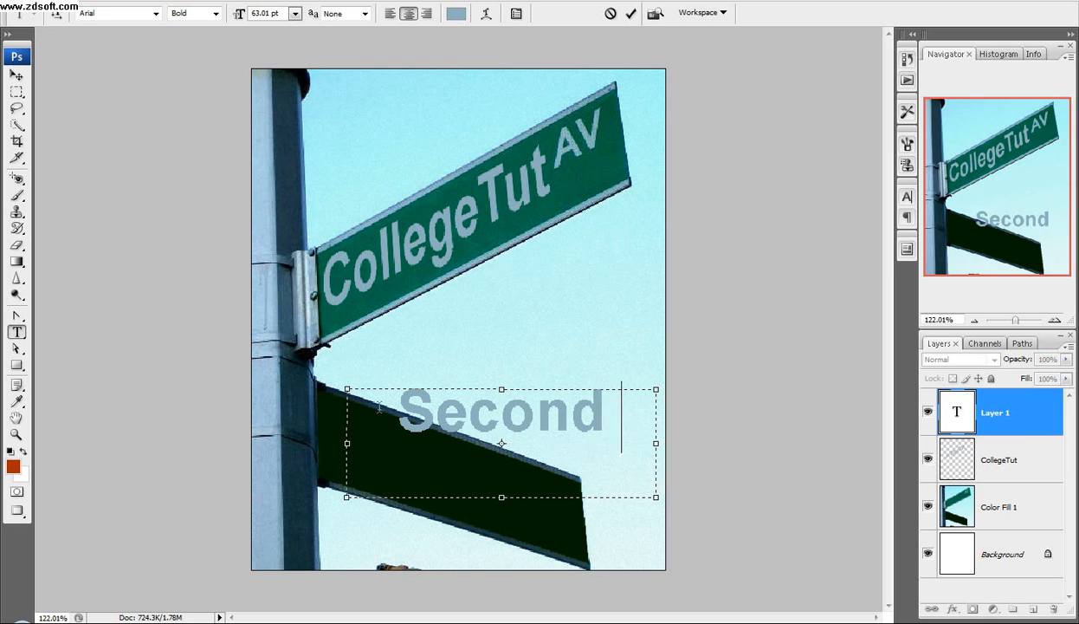
pyautogui.write('ST')
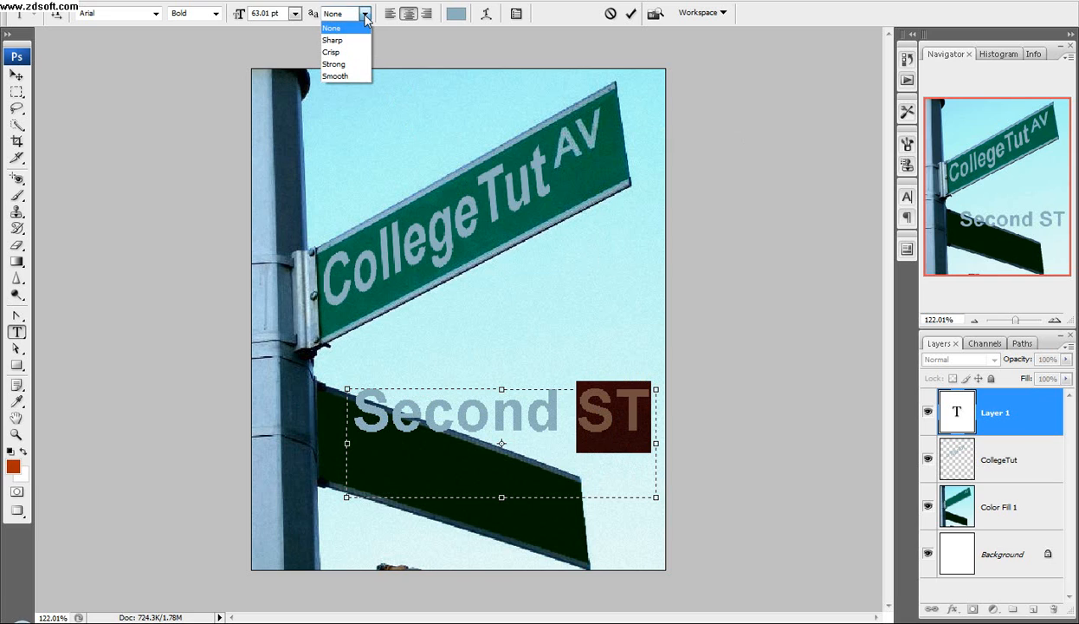
# Check the text smoothing options and commit the Second type layer.
pyautogui.click(333, 28)
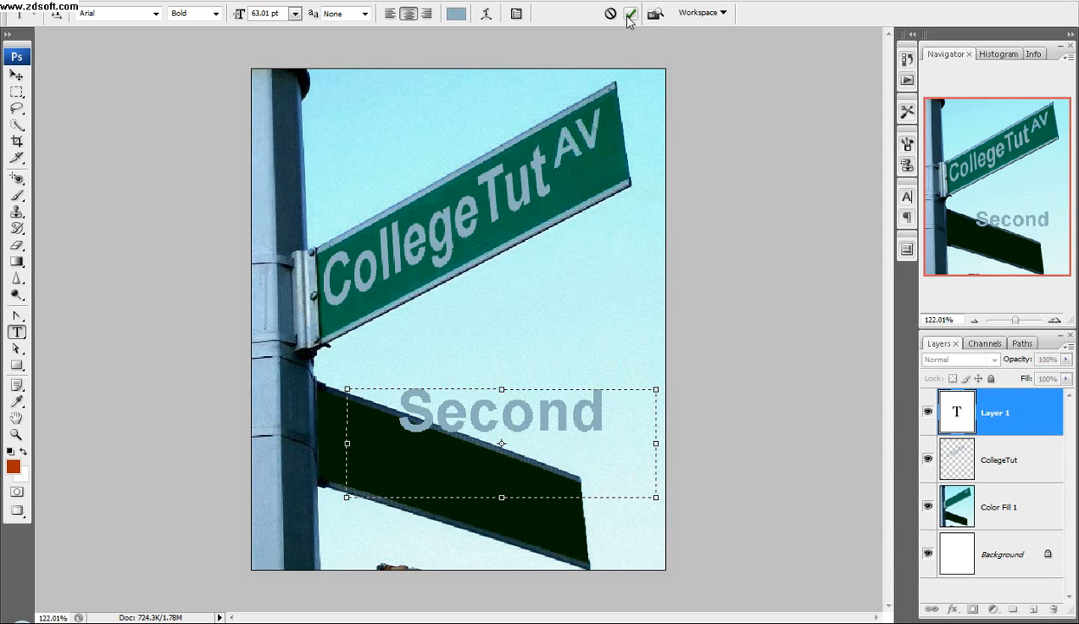
pyautogui.click(631, 15)
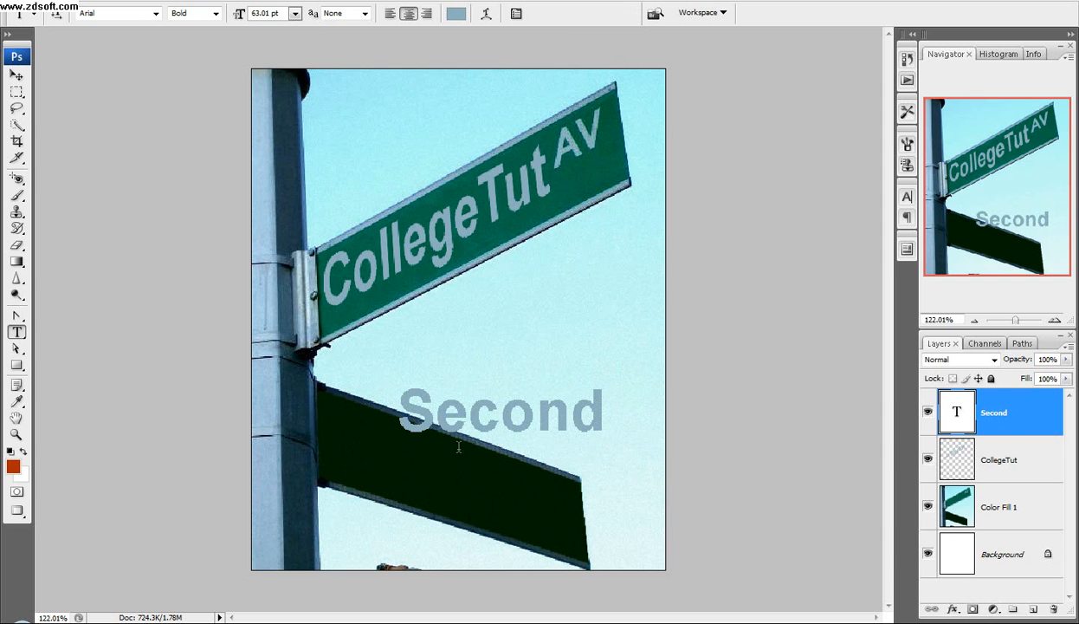
# Rasterize the Second layer and place it in Vanishing Point on the lower sign's perspective plane.
pyautogui.rightClick(994, 412)
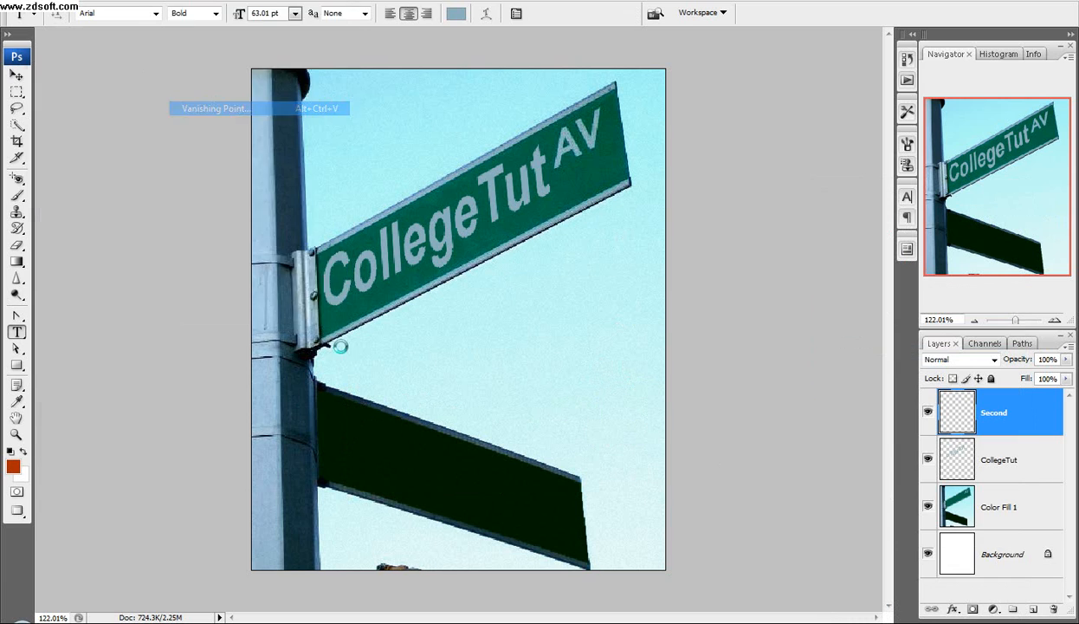
pyautogui.click(214, 108)
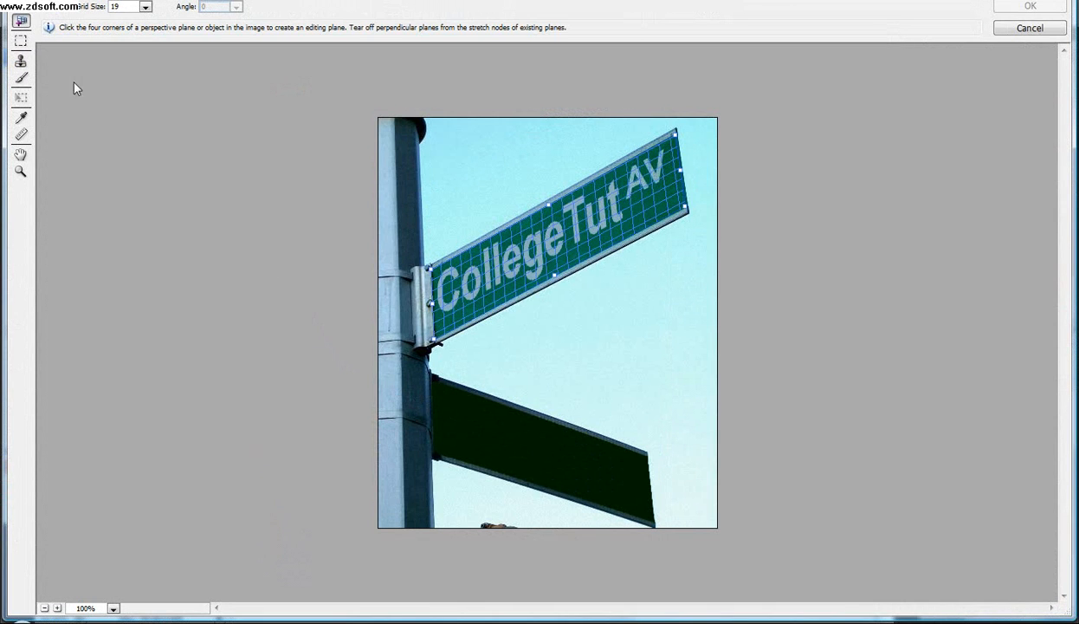
pyautogui.click(648, 461)
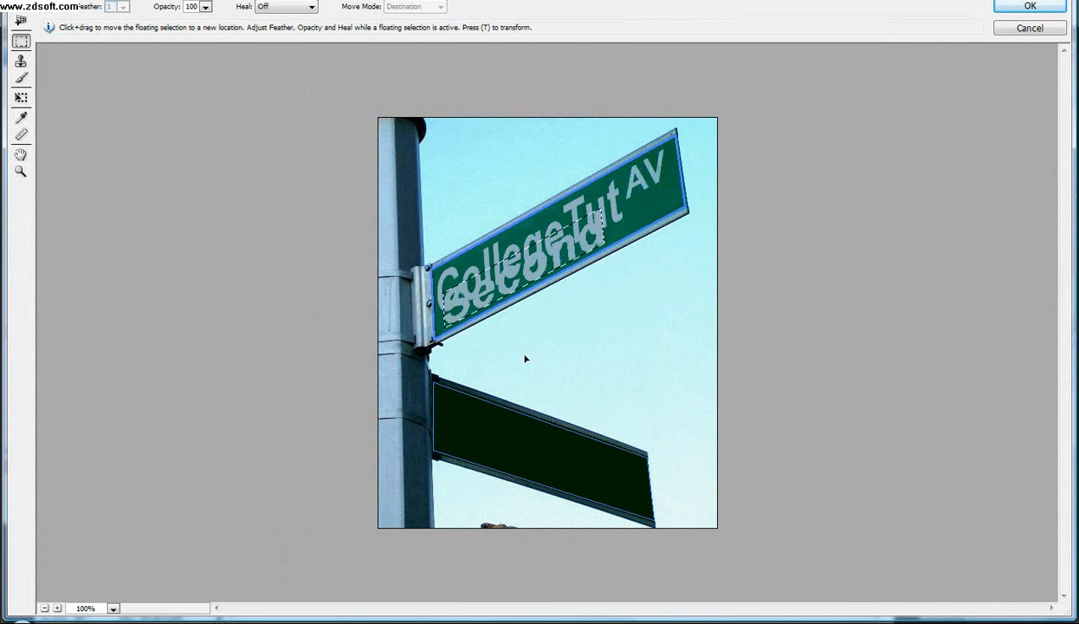
pyautogui.moveTo(519, 268); pyautogui.dragTo(524, 450)
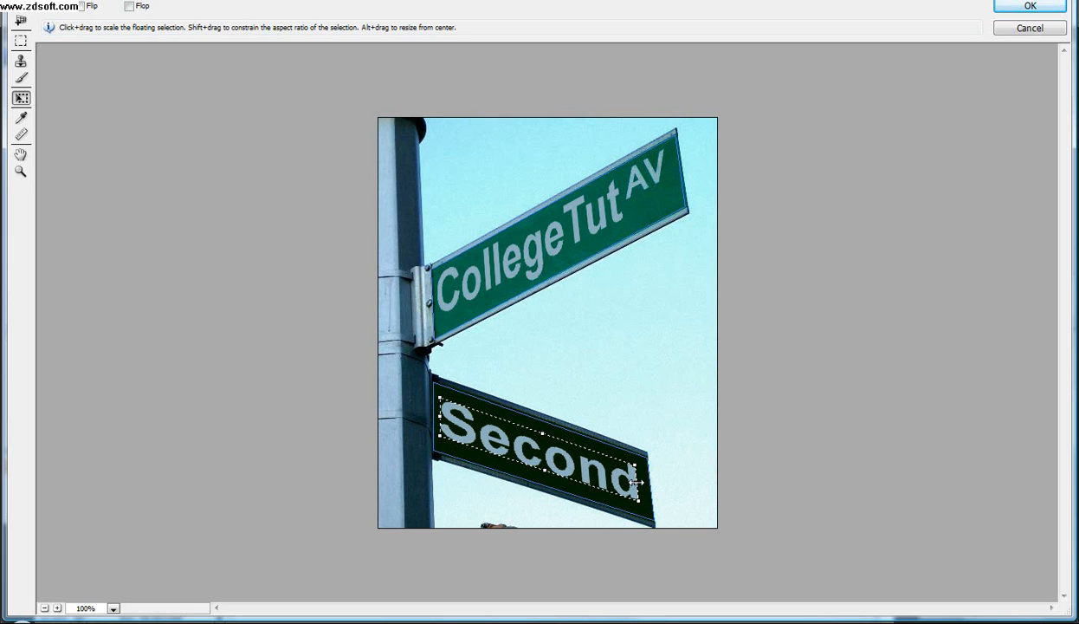
pyautogui.click(1029, 7)
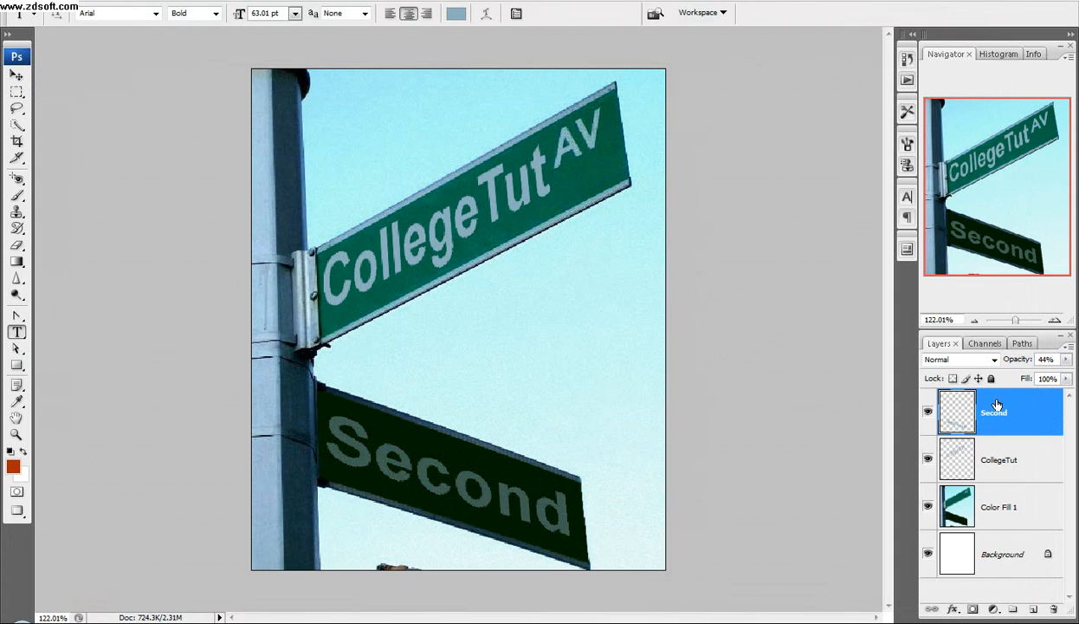
pyautogui.moveTo(710, 444)
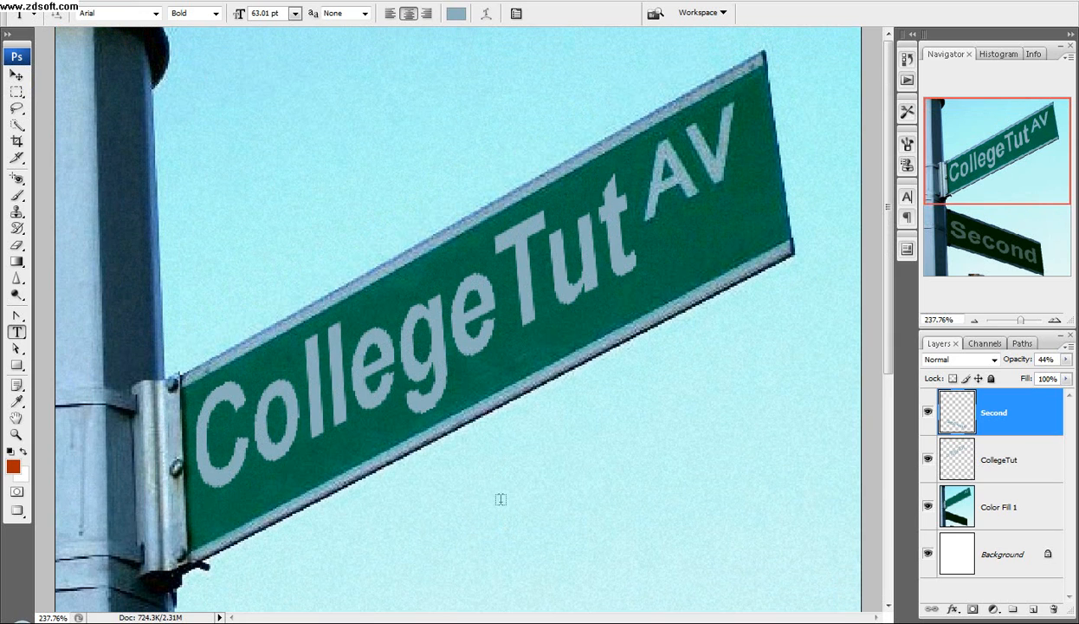
pyautogui.moveTo(565, 513)
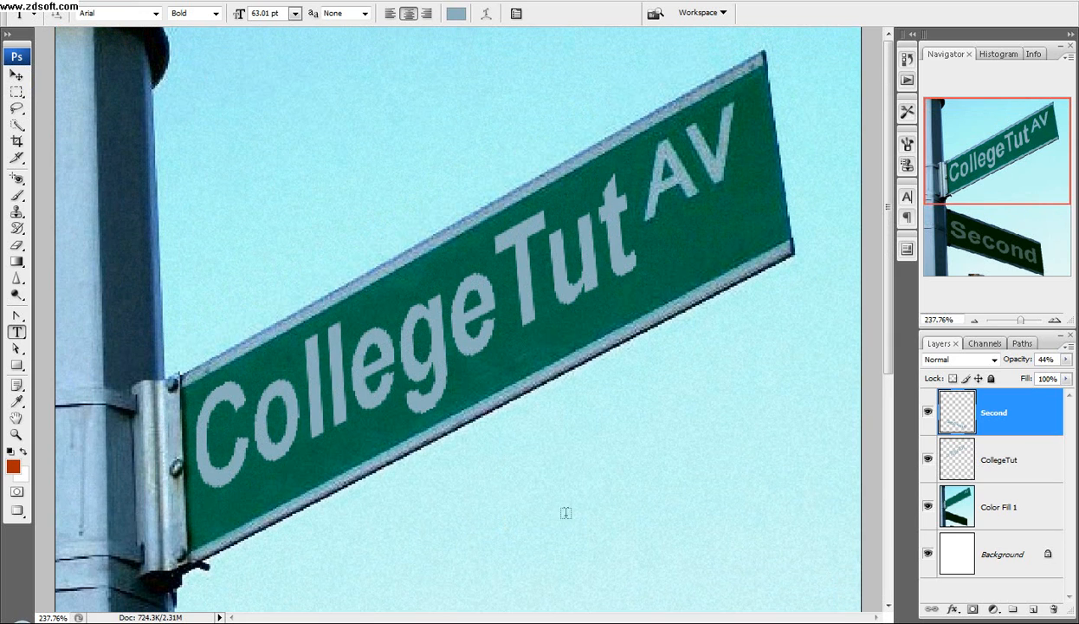